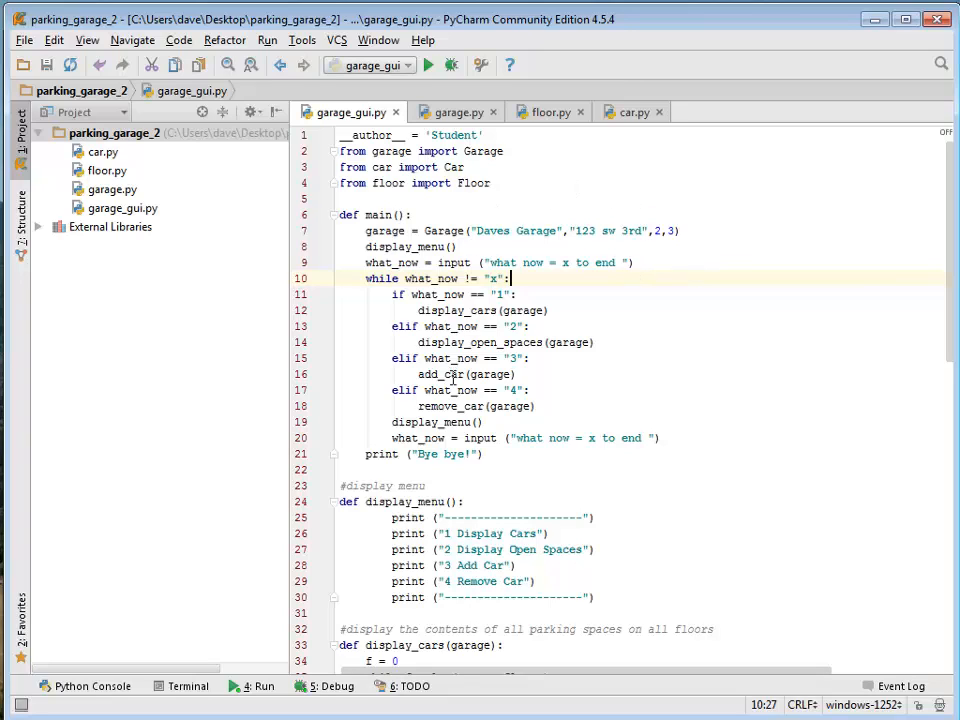
mouse_move(622, 336)
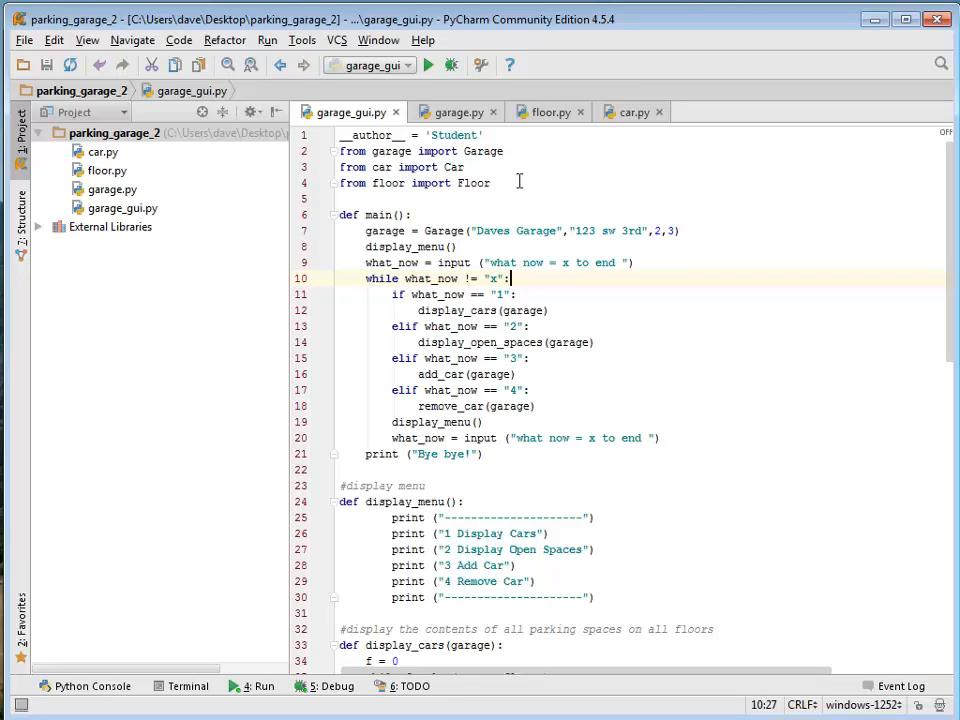
mouse_move(454, 130)
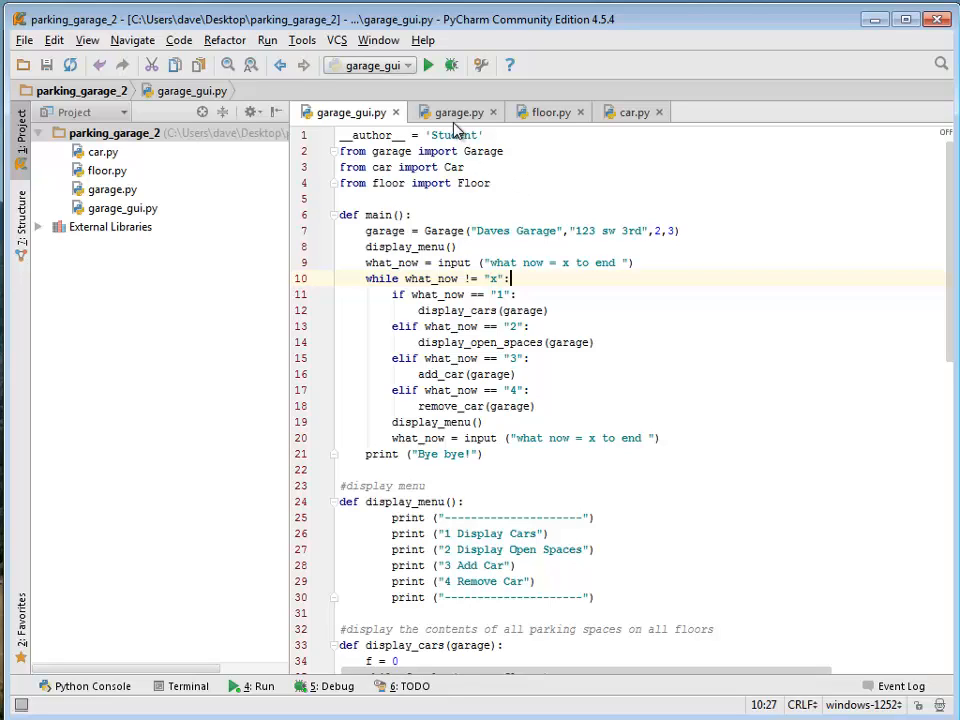
mouse_move(453, 118)
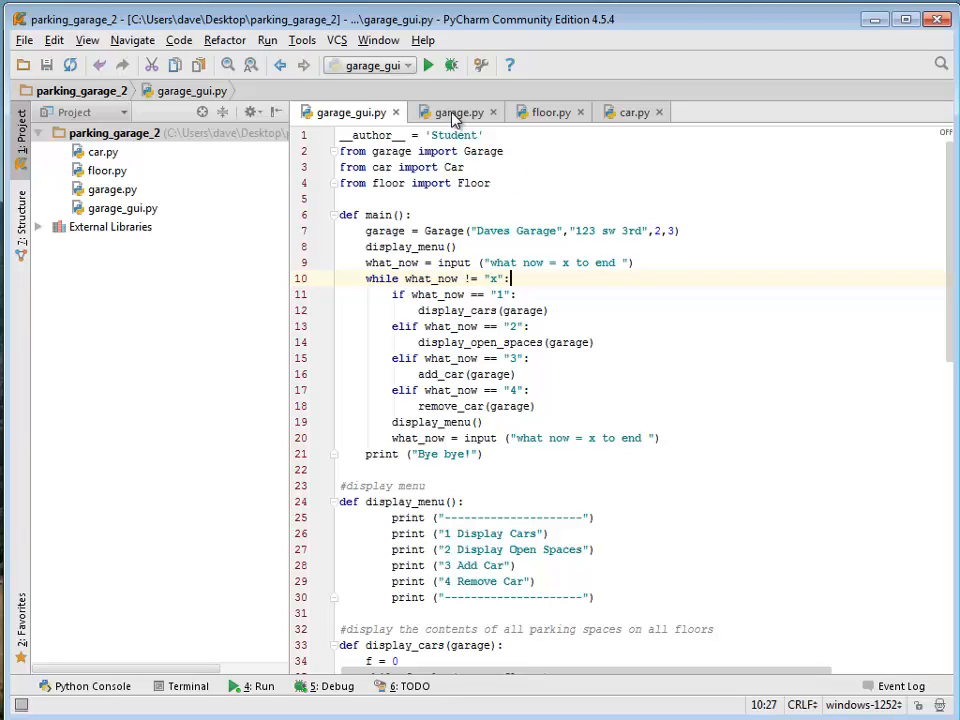
mouse_move(452, 111)
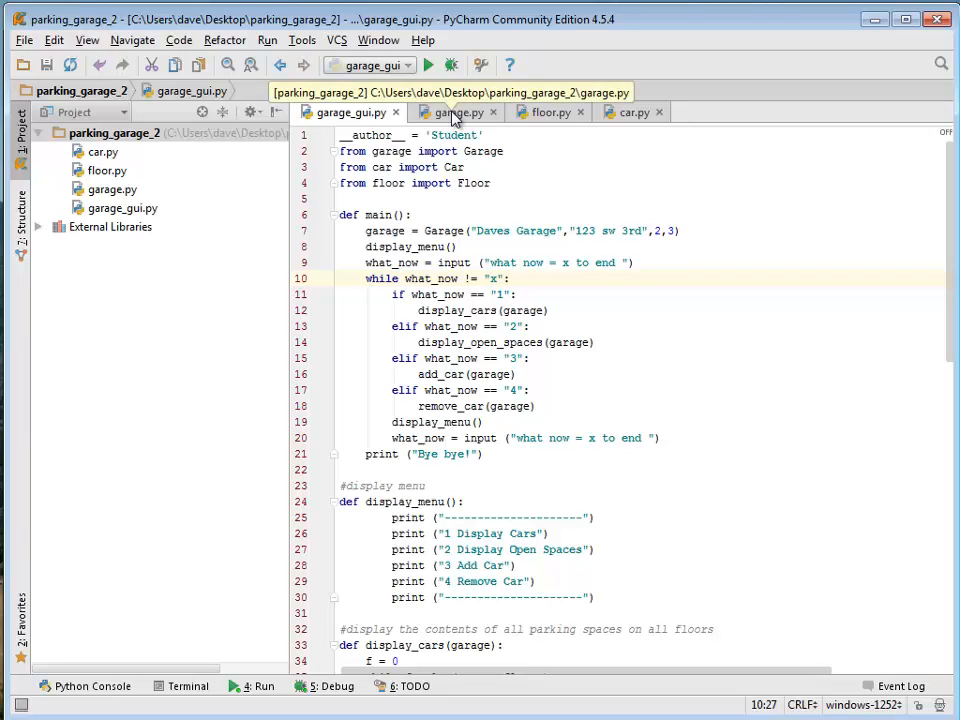
mouse_move(441, 208)
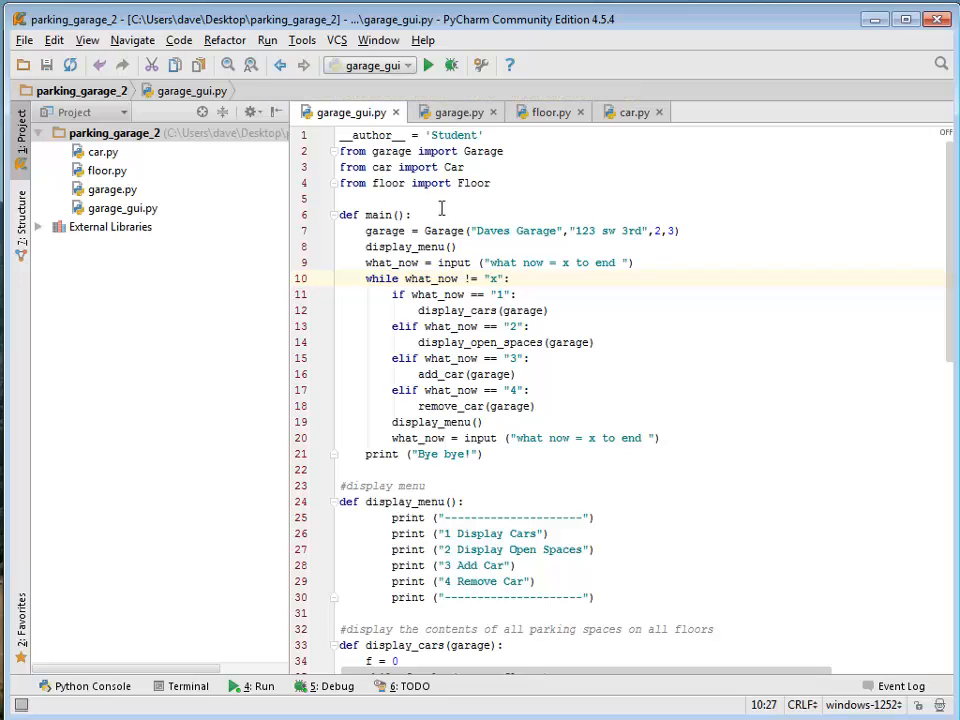
mouse_move(549, 124)
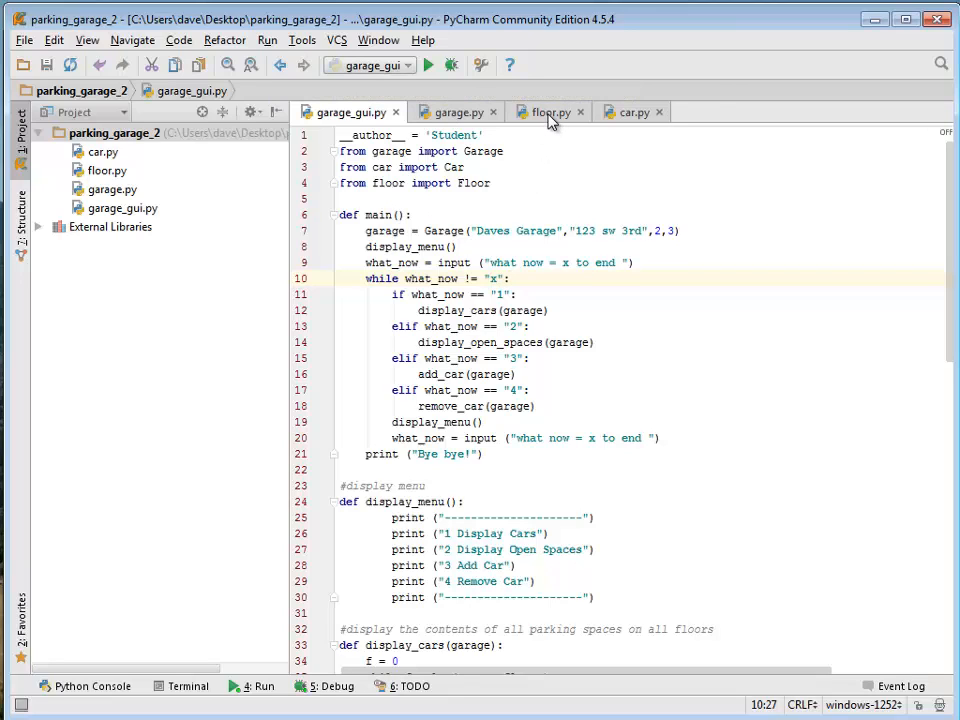
mouse_move(487, 120)
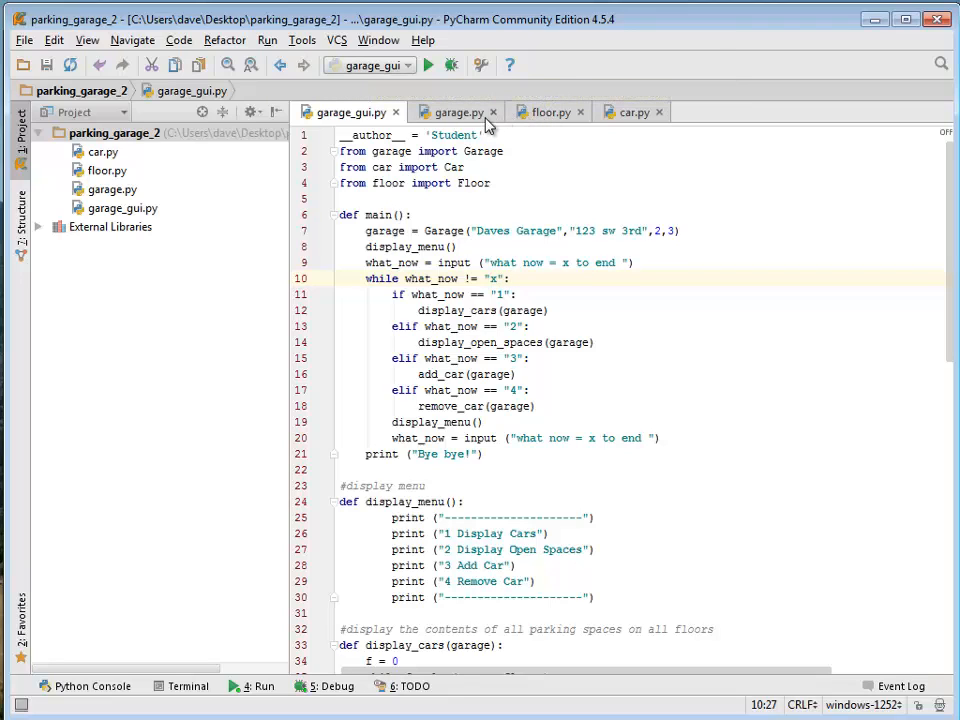
mouse_move(548, 112)
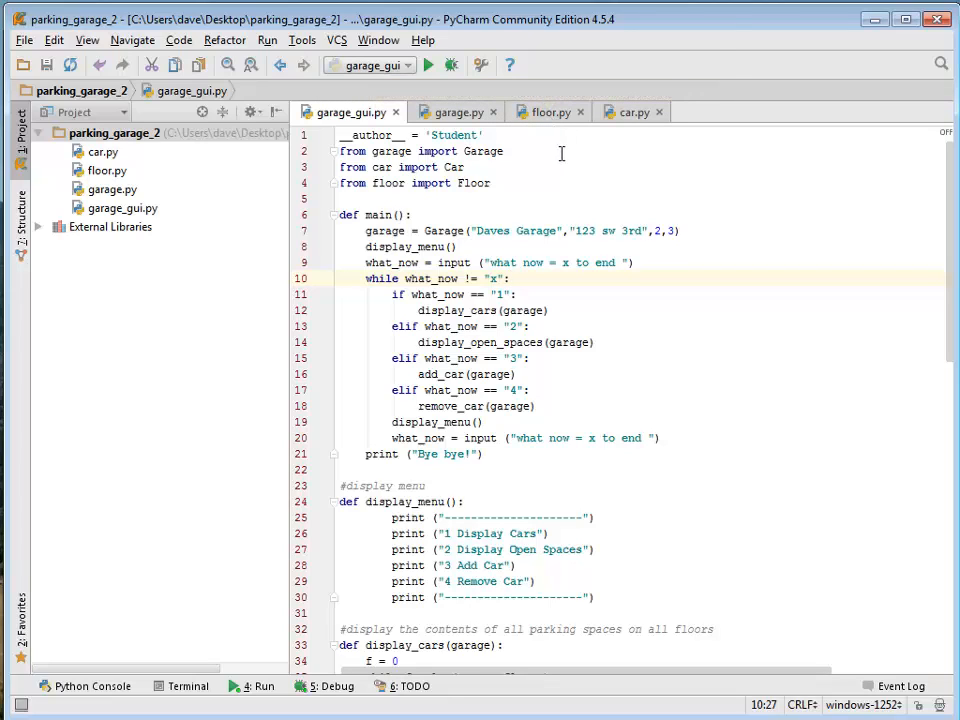
mouse_move(623, 124)
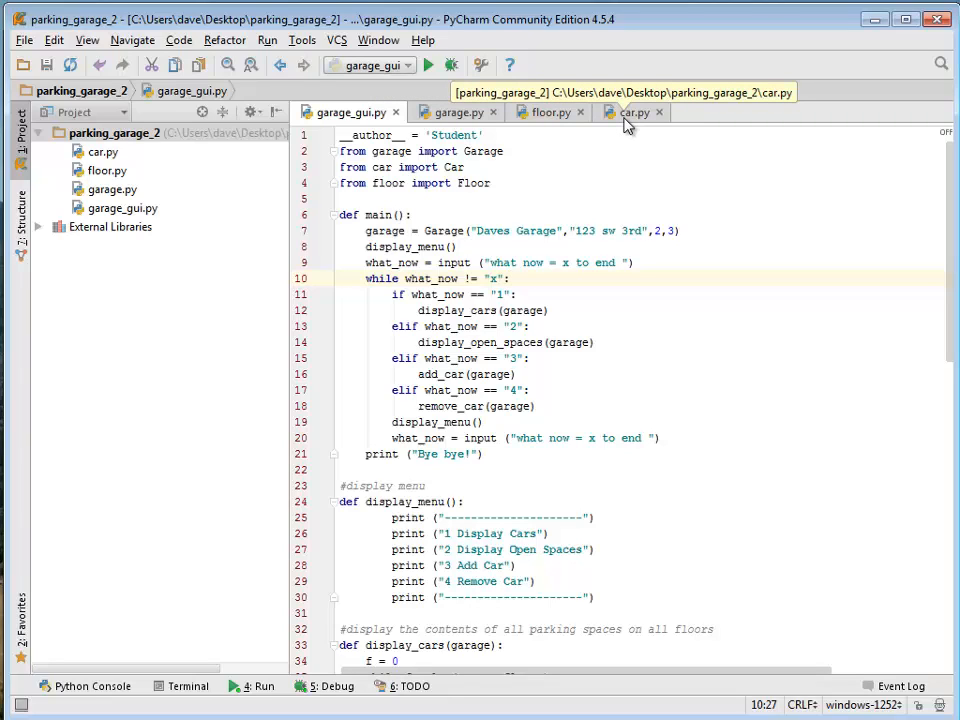
mouse_move(627, 120)
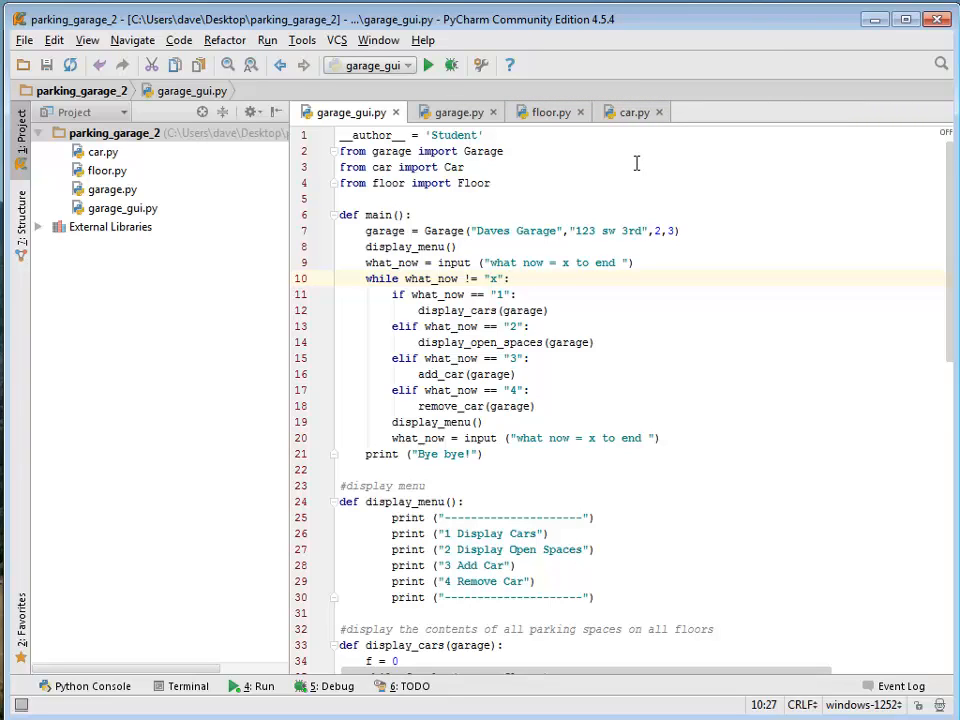
mouse_move(822, 206)
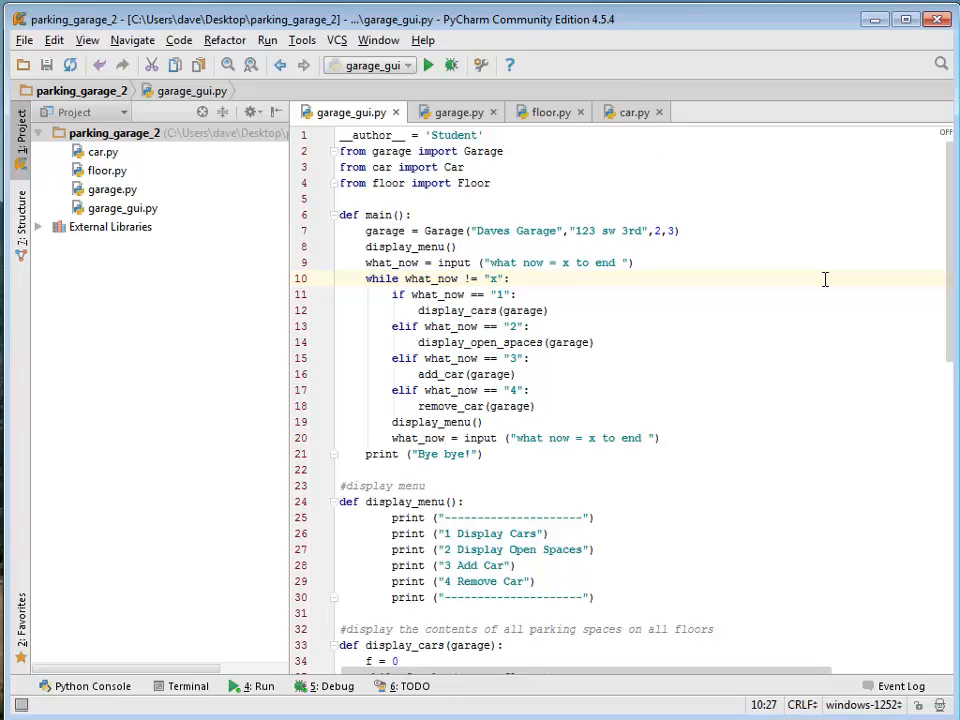
mouse_move(820, 332)
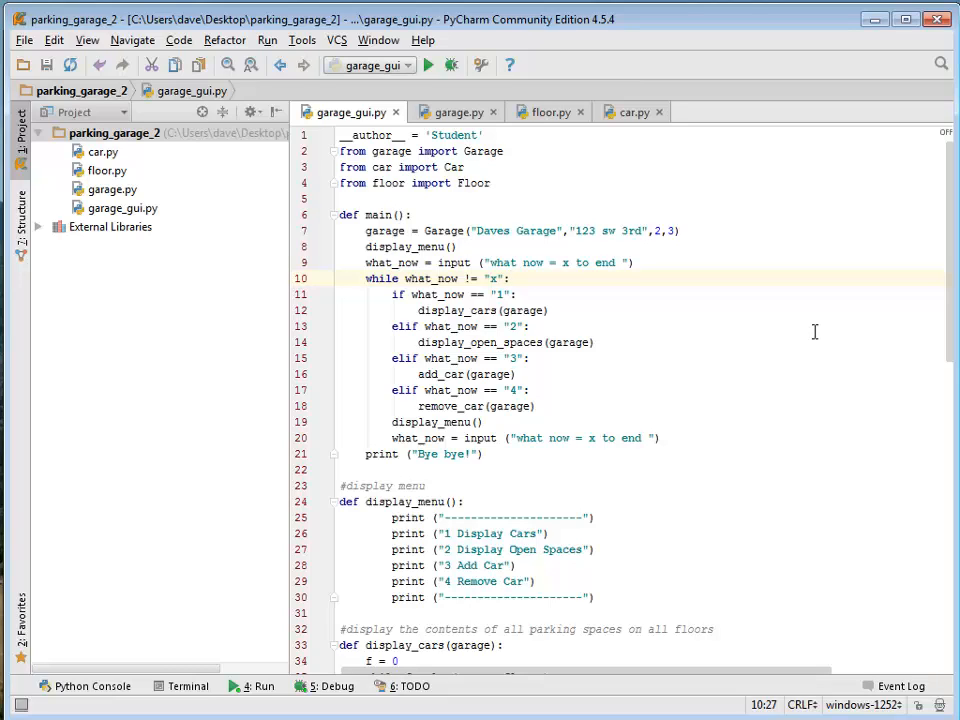
mouse_move(489, 151)
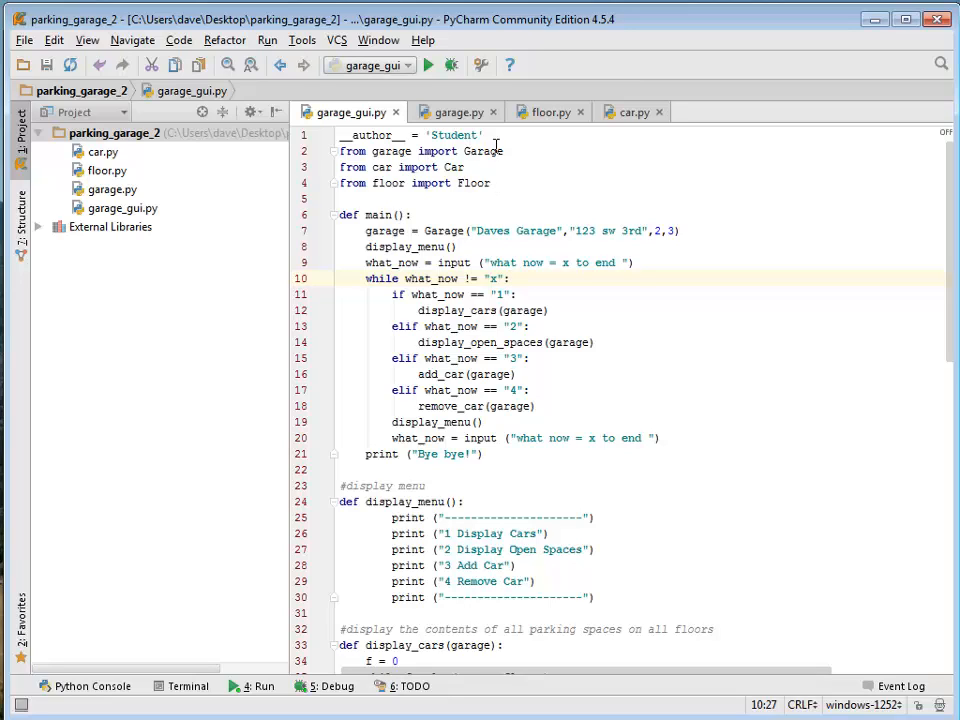
Step: Review the Garage class in garage.py, then view the Floor class in floor.py
click(504, 183)
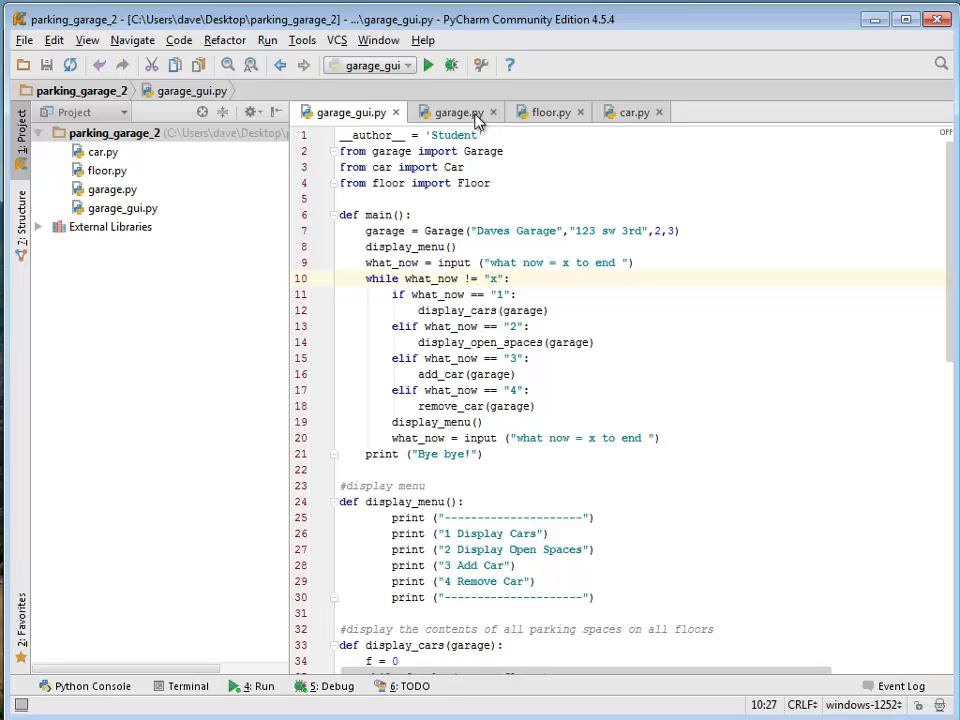
click(447, 111)
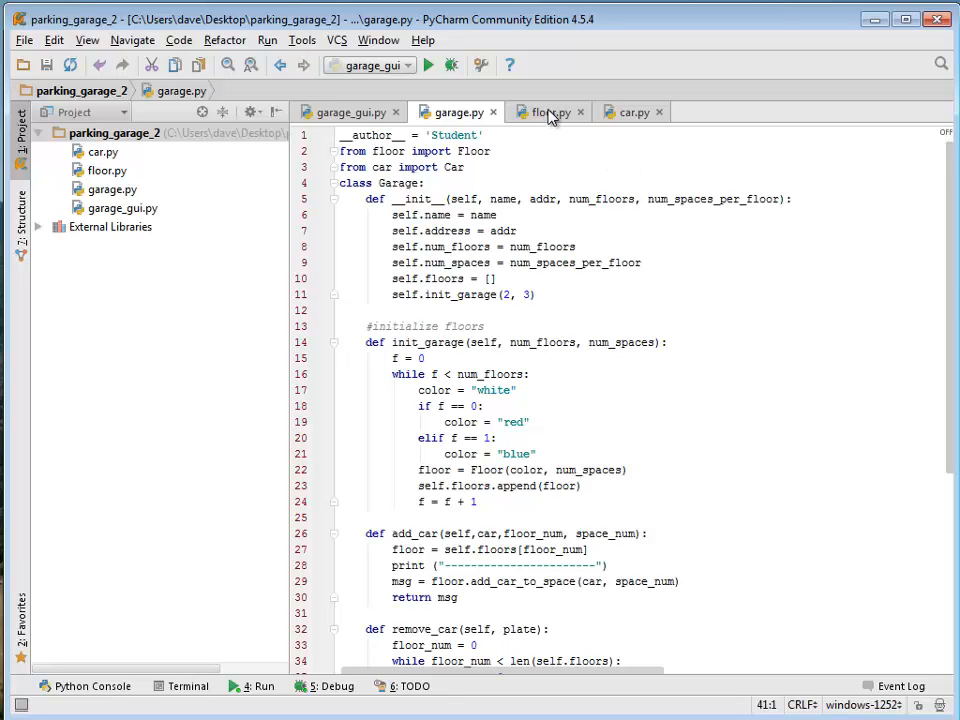
click(541, 111)
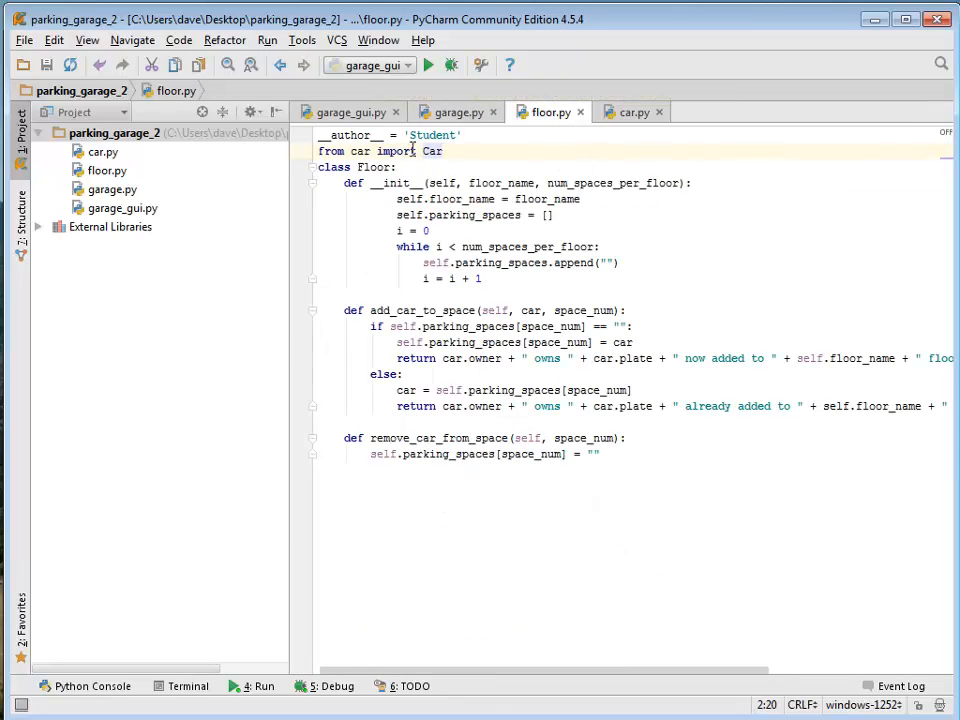
Step: Show car.py with the Car class that stores an owner and a plate
click(631, 111)
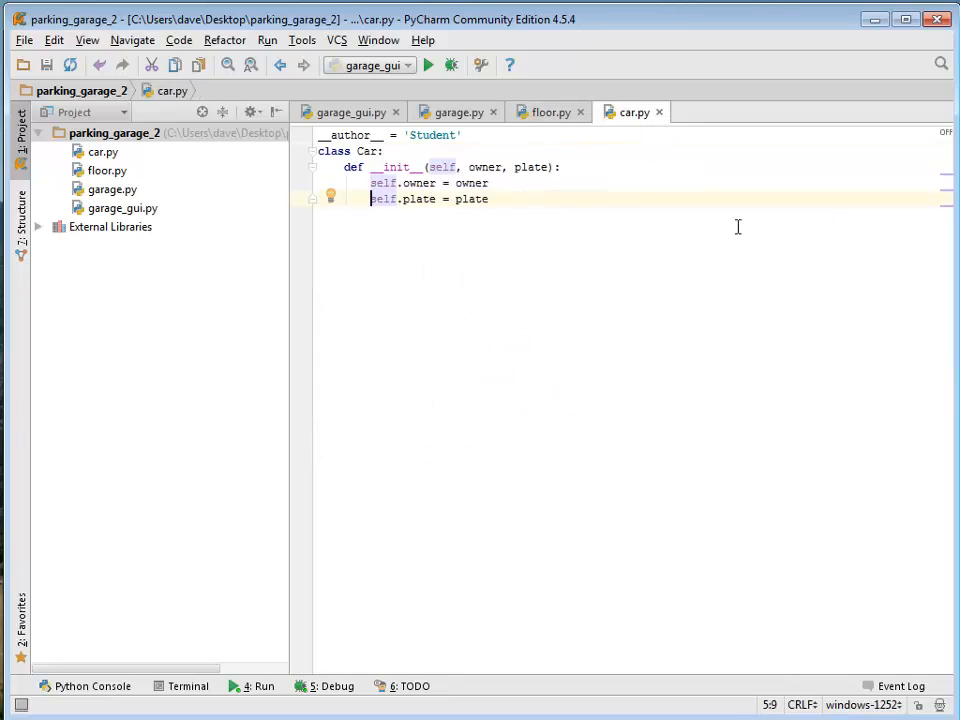
mouse_move(402, 317)
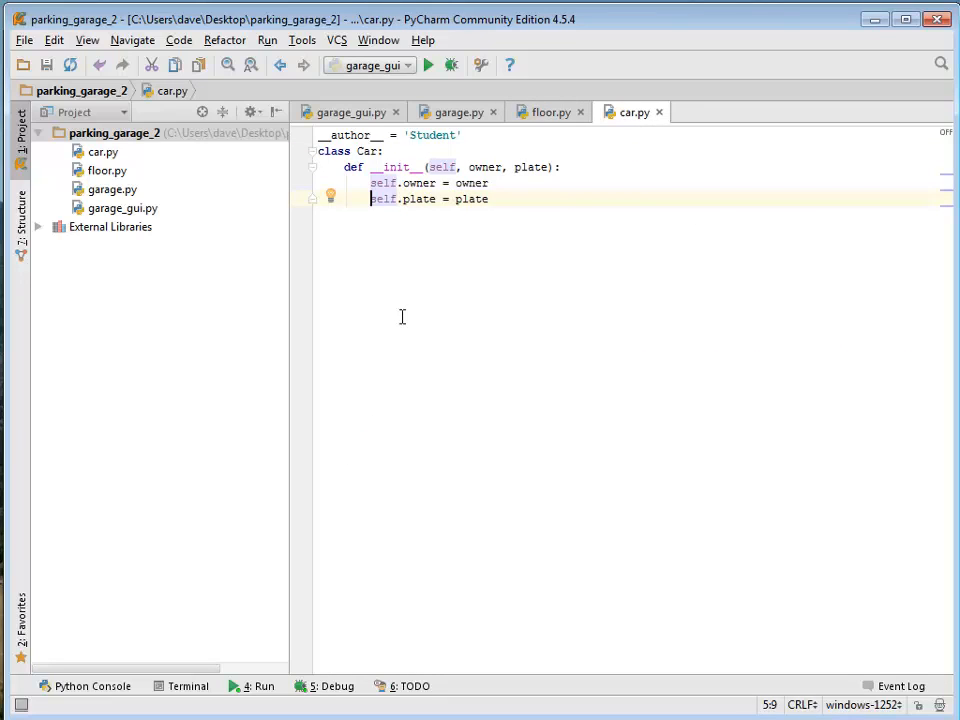
mouse_move(554, 311)
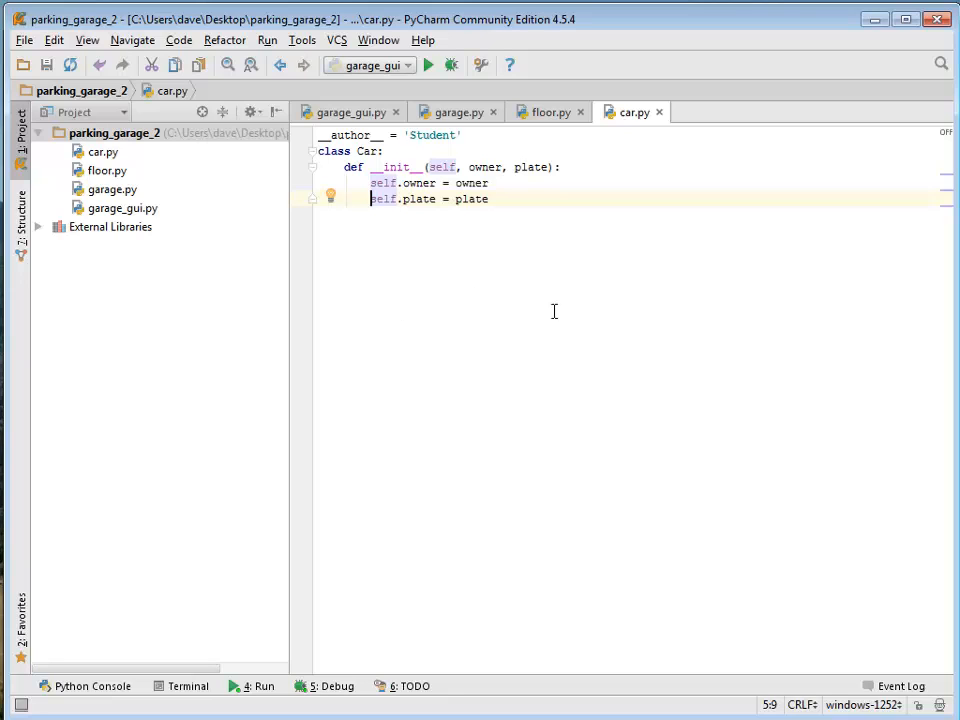
mouse_move(562, 314)
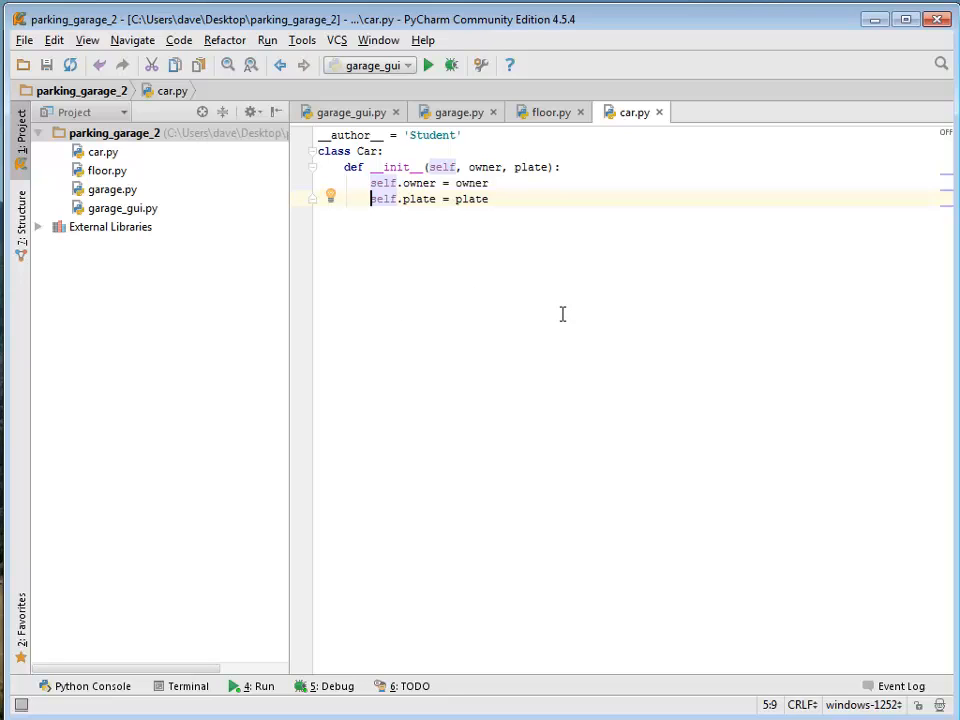
mouse_move(462, 312)
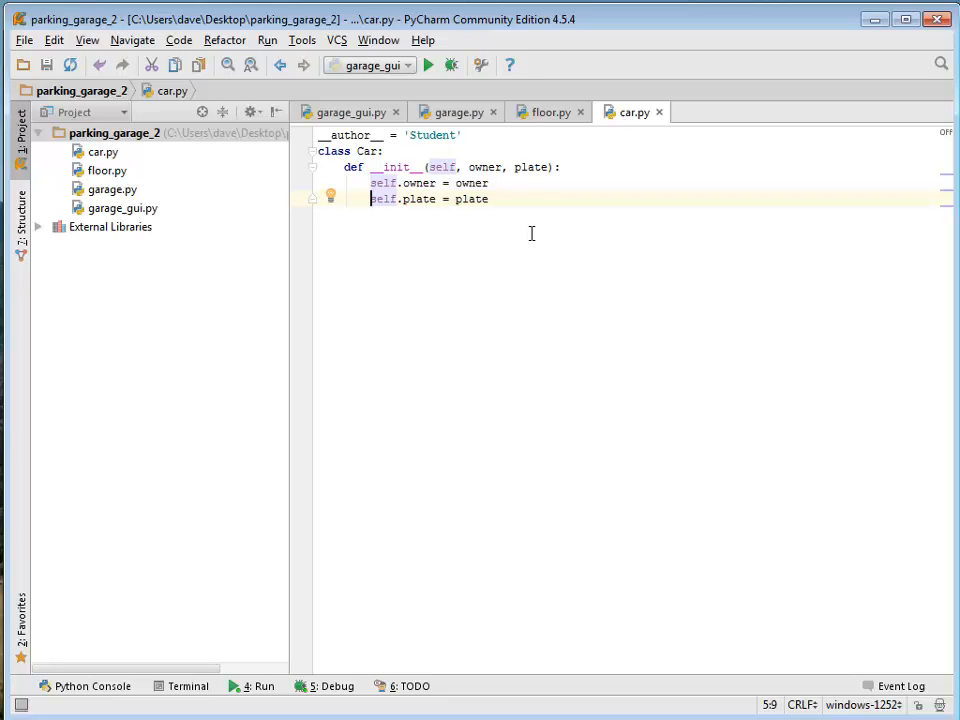
mouse_move(580, 167)
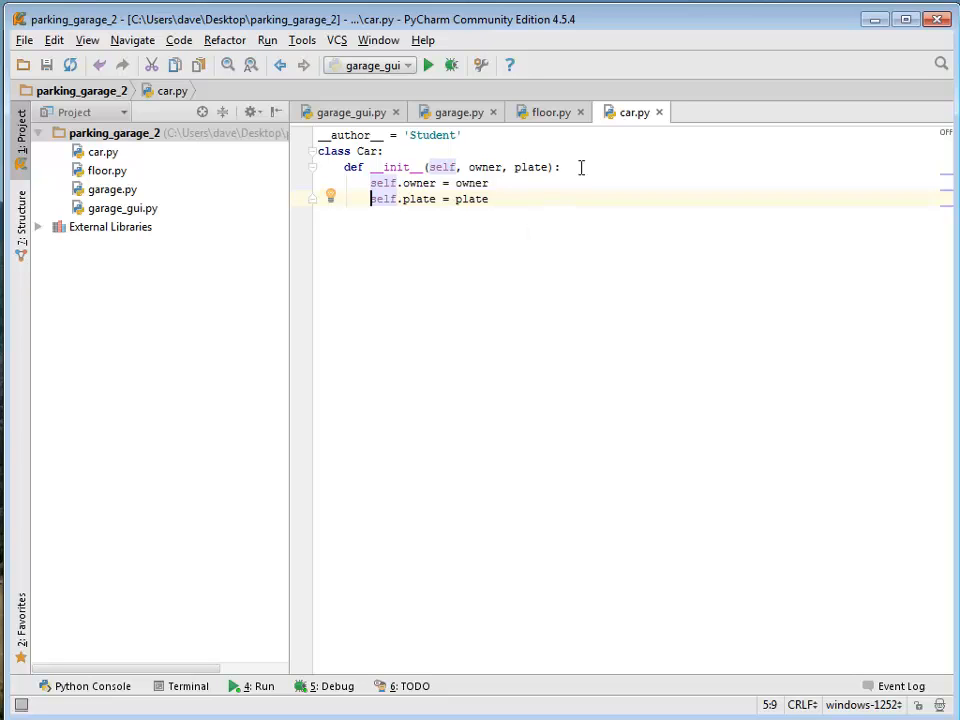
click(547, 111)
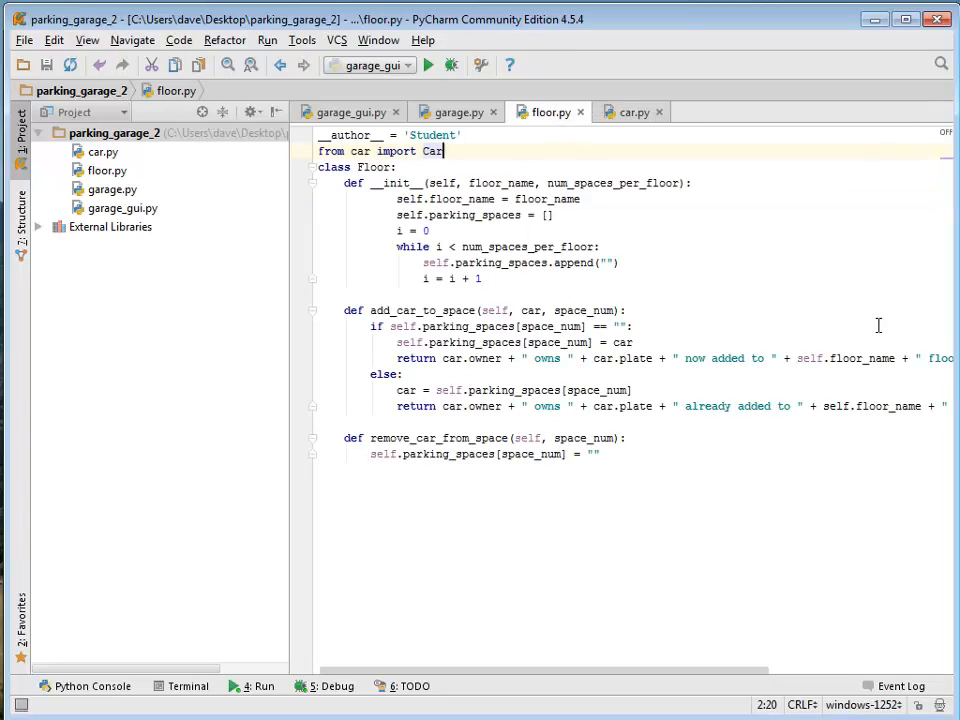
mouse_move(753, 256)
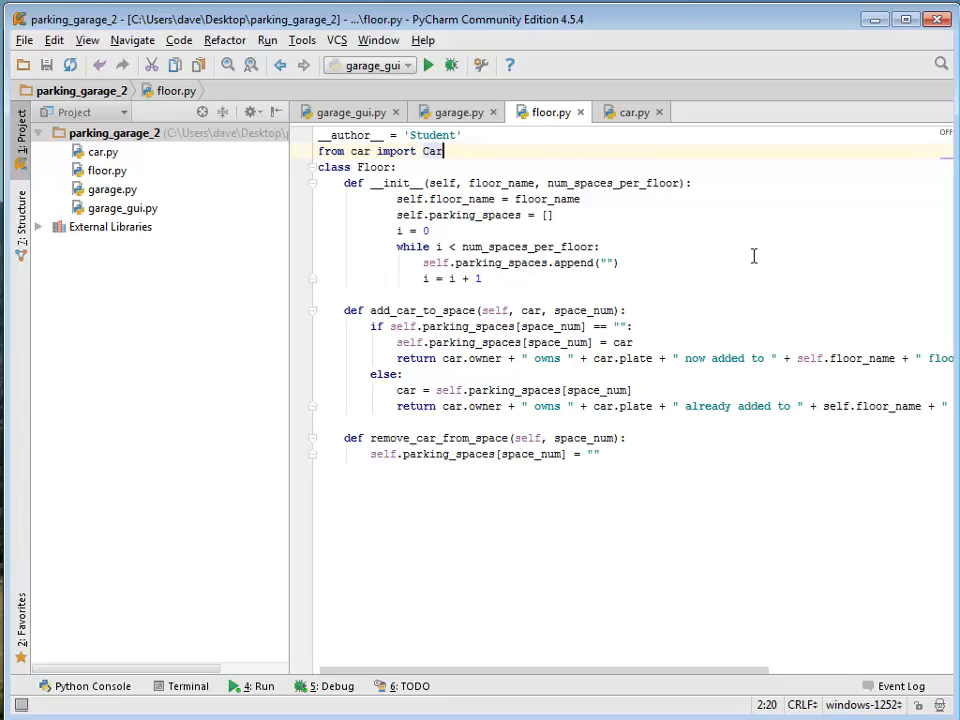
mouse_move(563, 223)
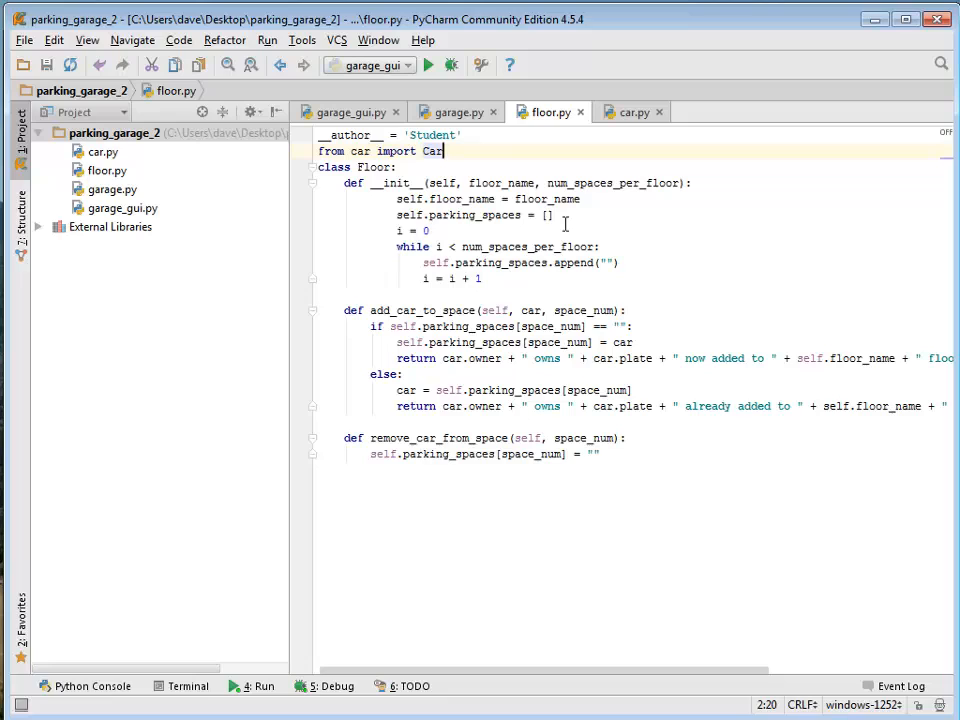
mouse_move(502, 183)
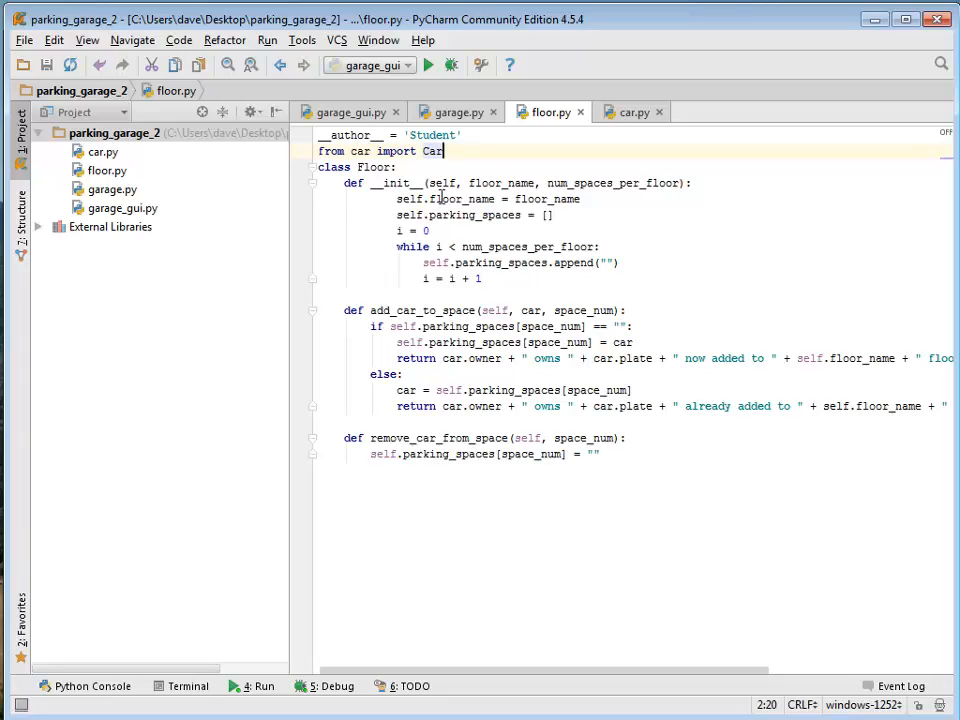
mouse_move(388, 199)
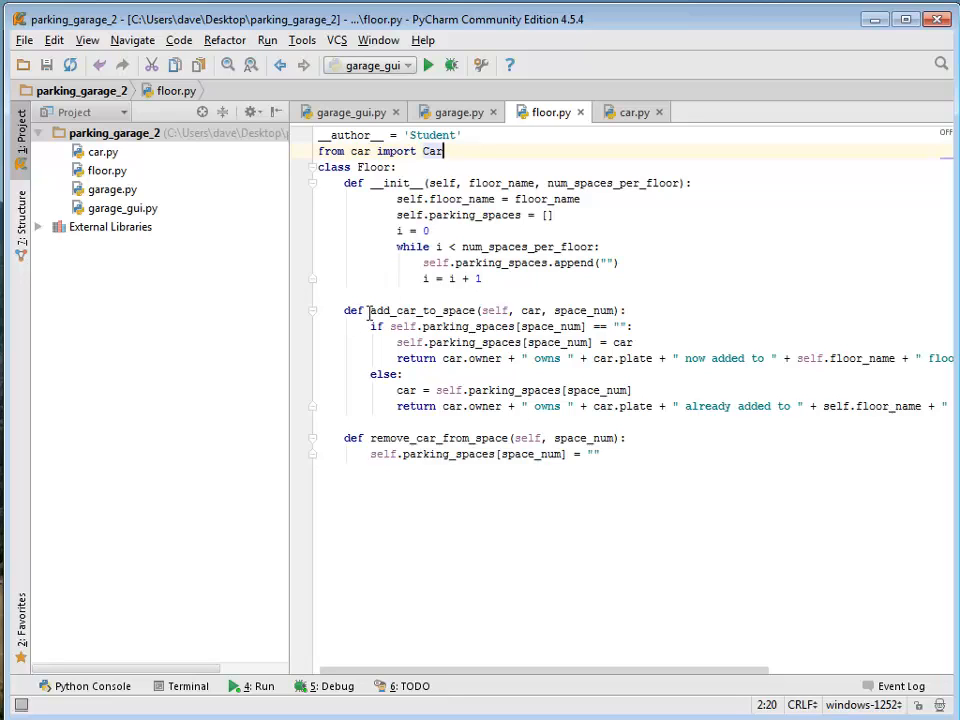
mouse_move(360, 465)
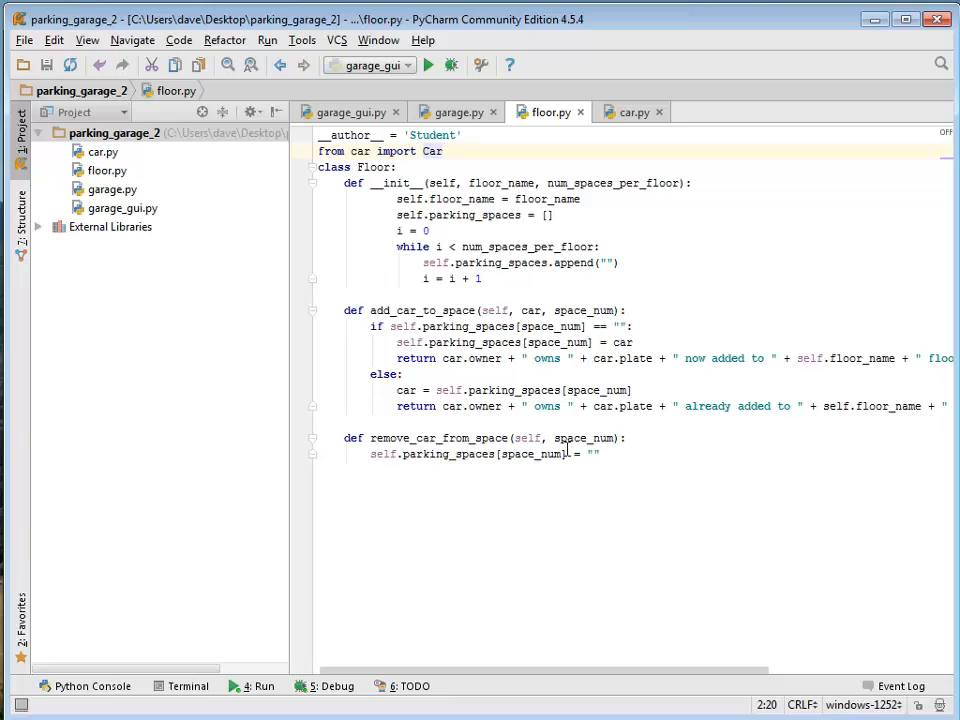
mouse_move(475, 477)
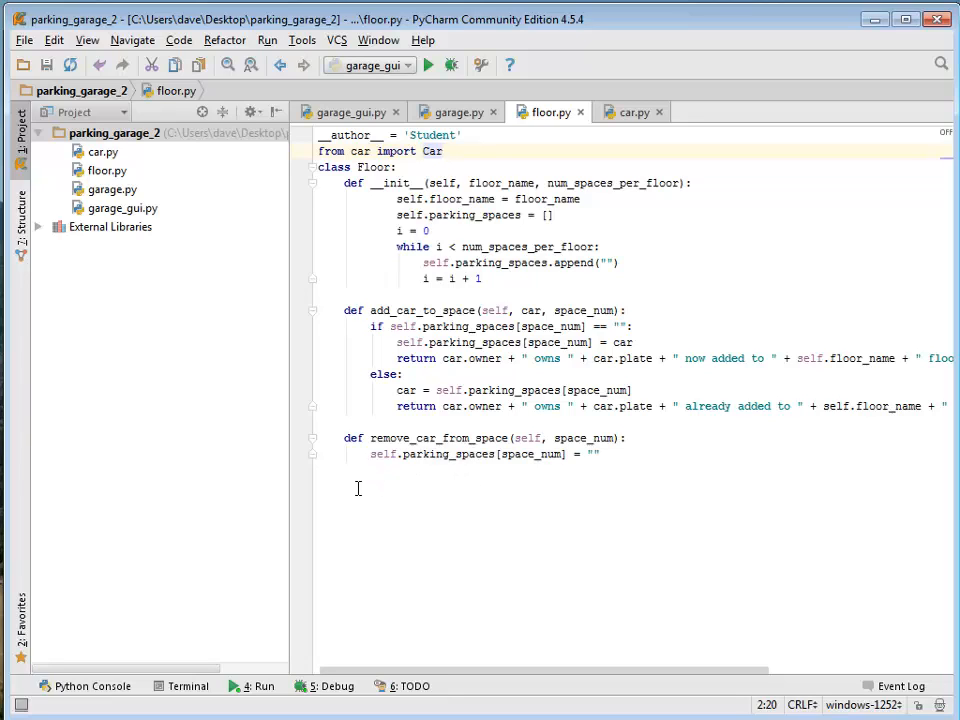
mouse_move(578, 310)
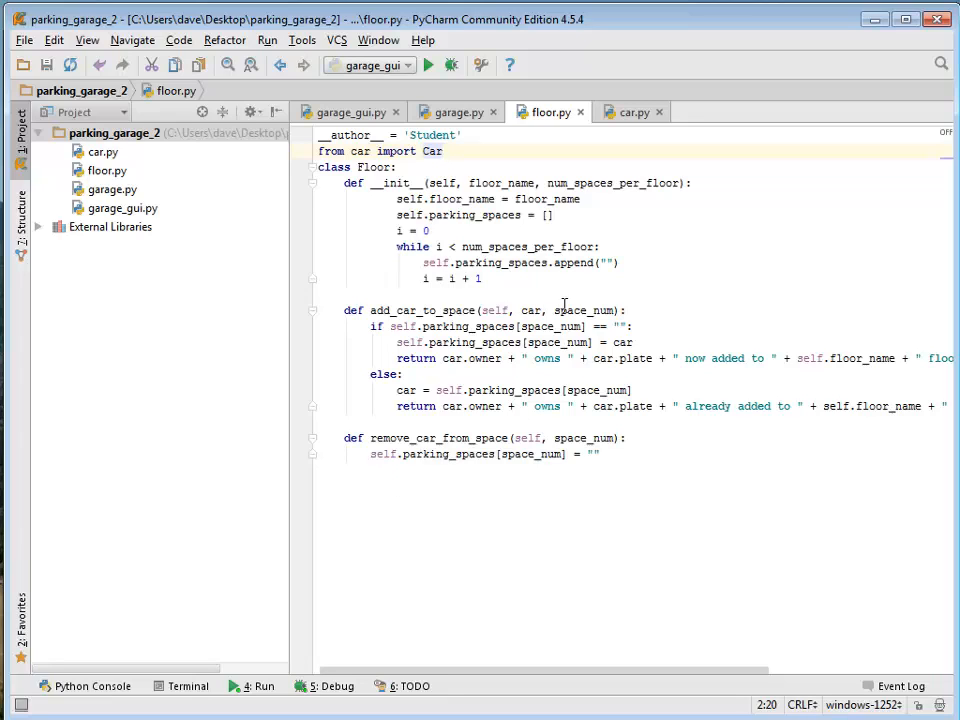
mouse_move(483, 305)
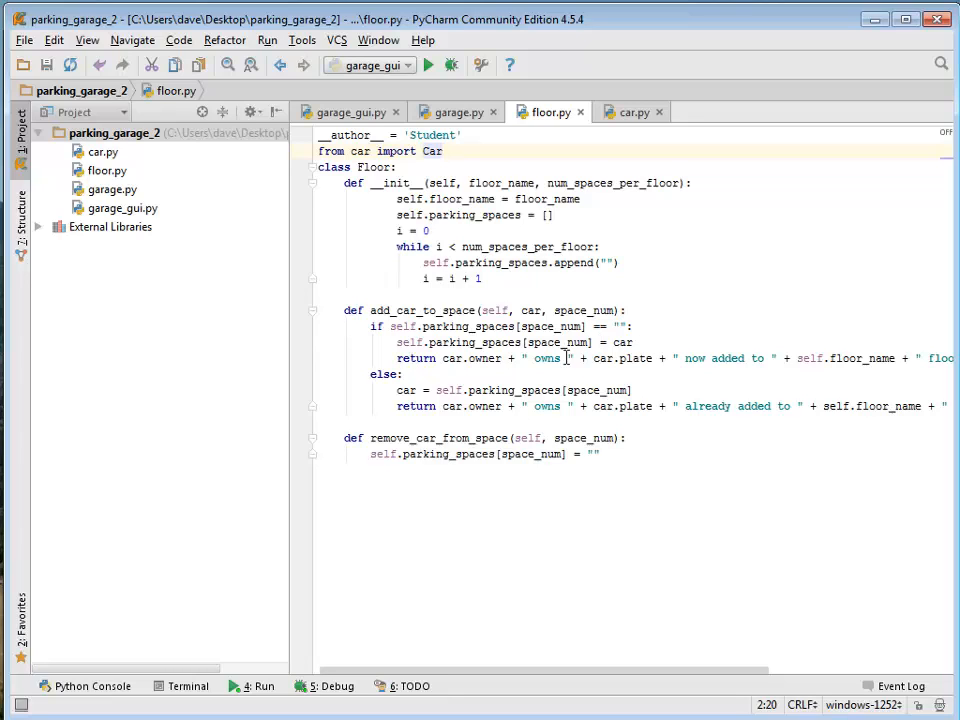
mouse_move(924, 372)
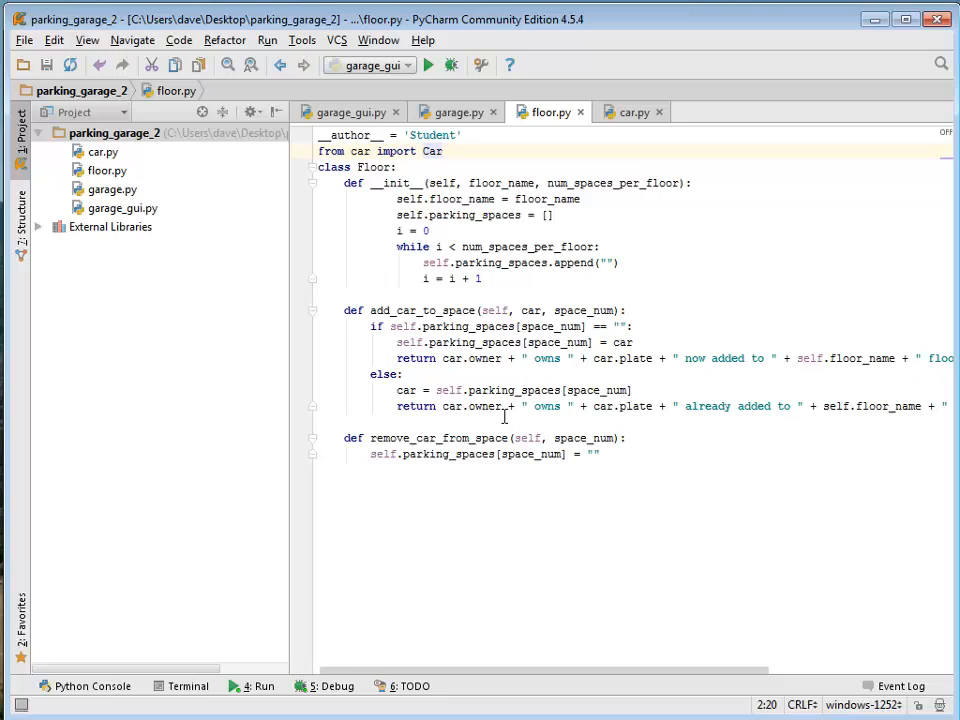
mouse_move(577, 75)
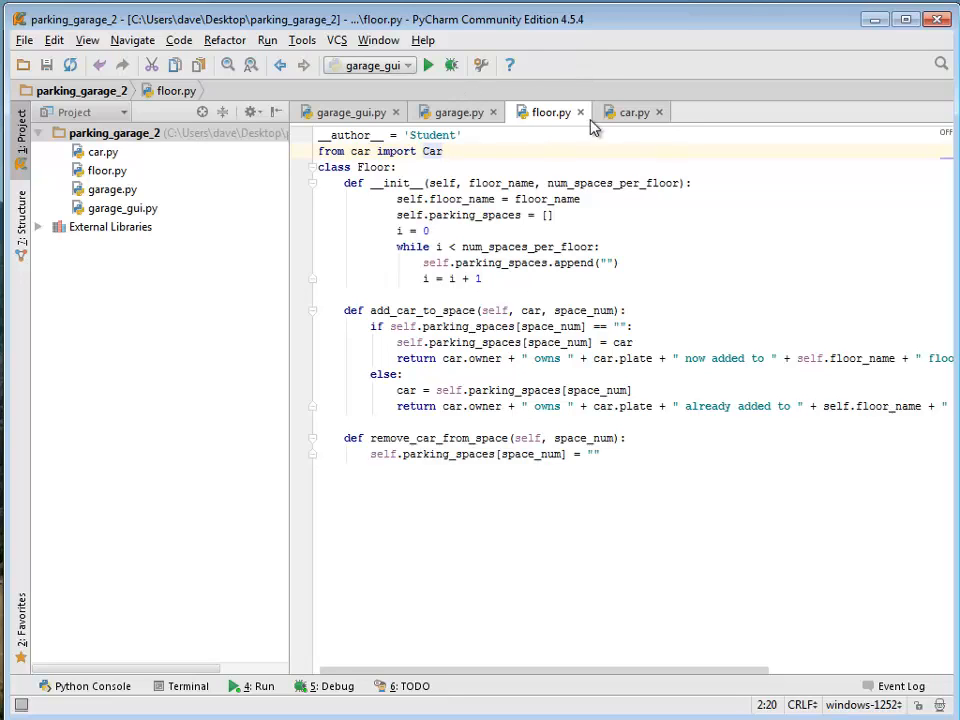
mouse_move(360, 118)
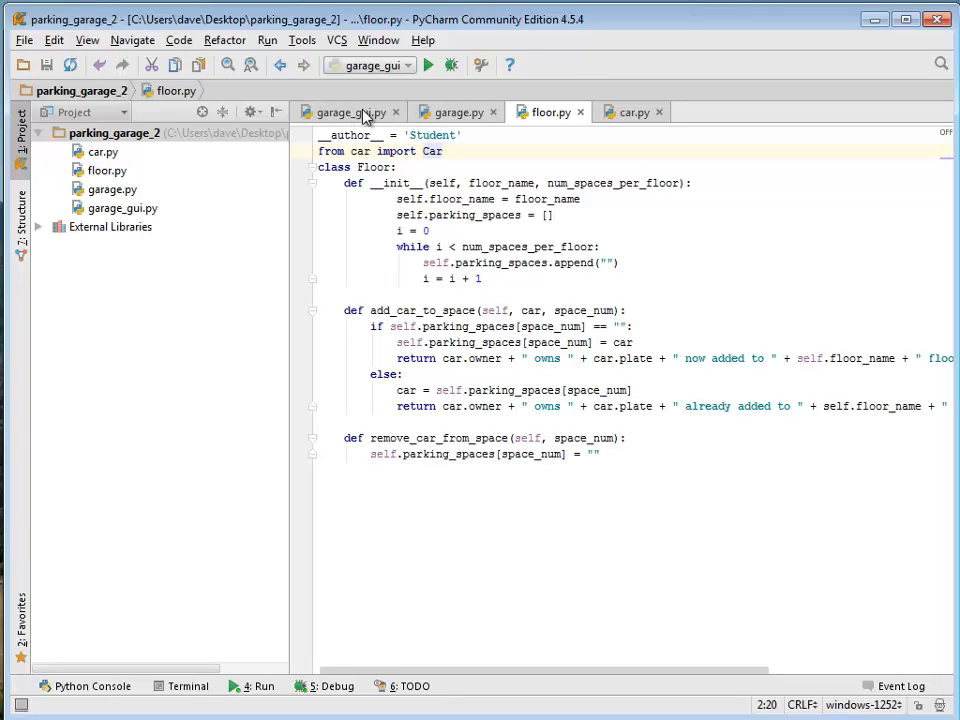
mouse_move(488, 131)
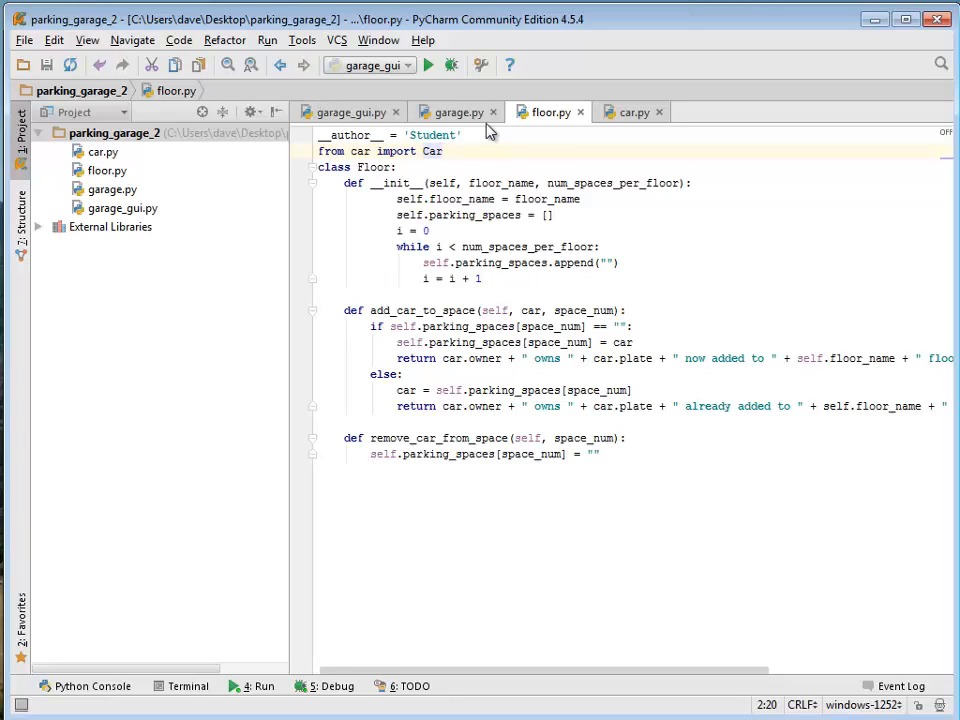
mouse_move(635, 123)
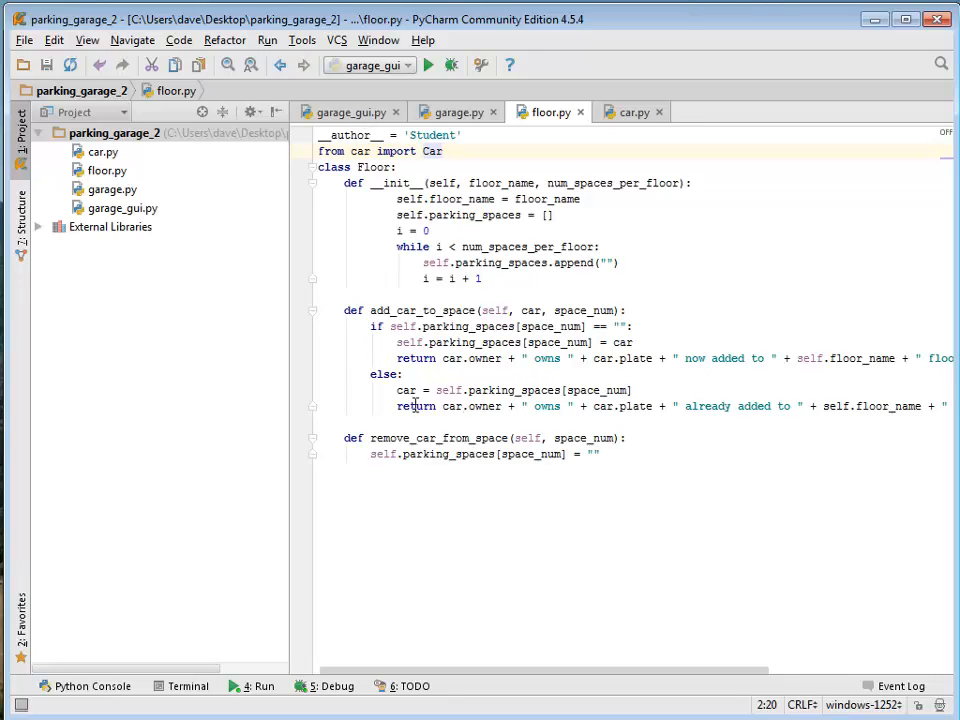
mouse_move(435, 418)
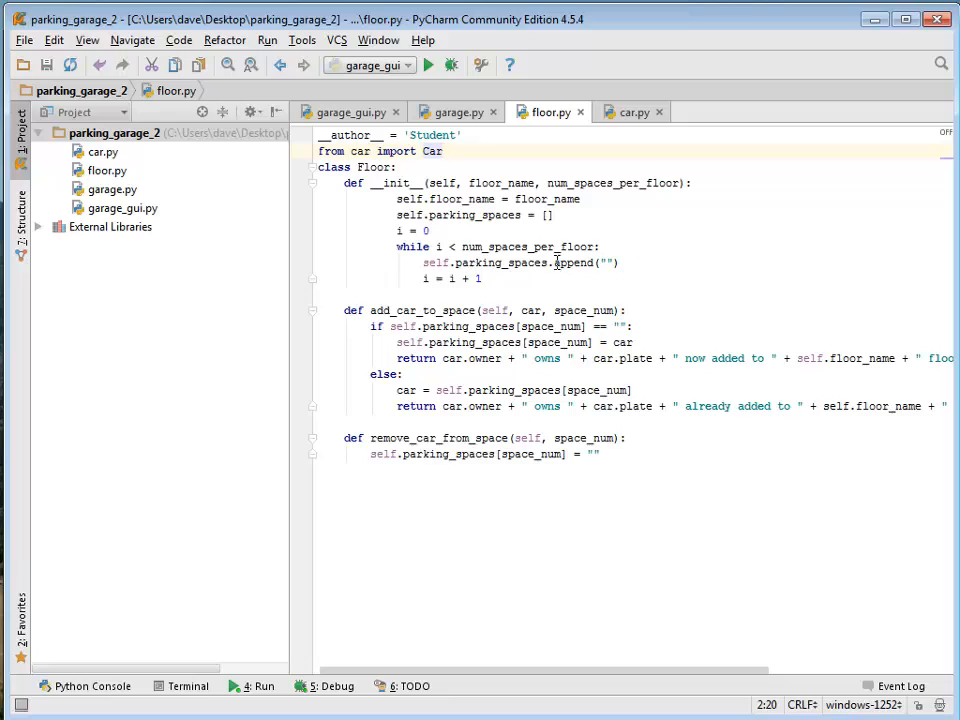
mouse_move(468, 463)
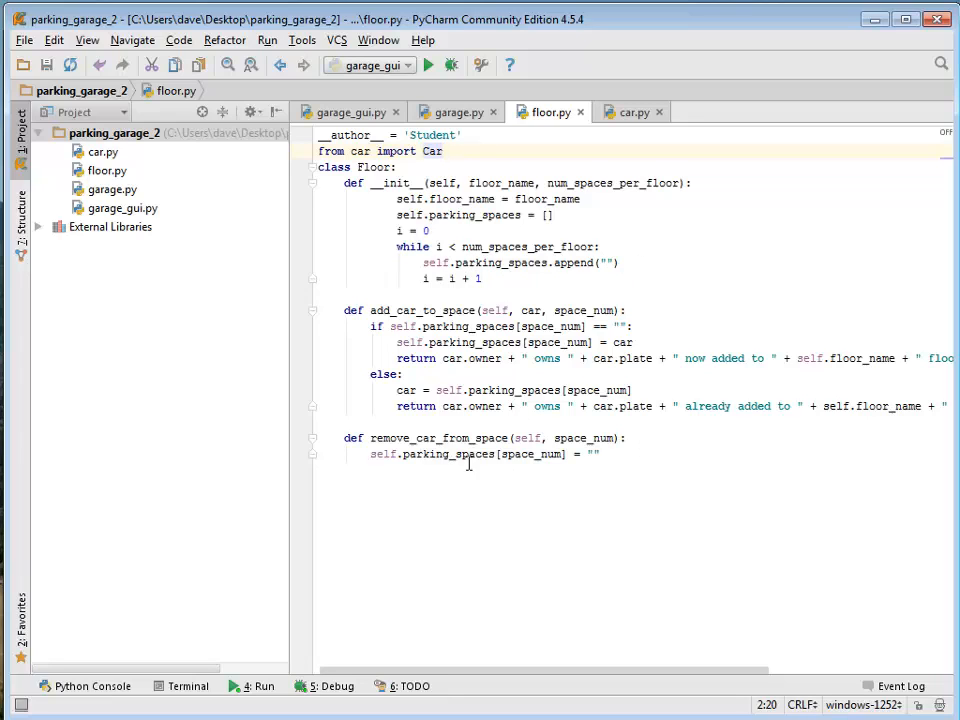
mouse_move(688, 453)
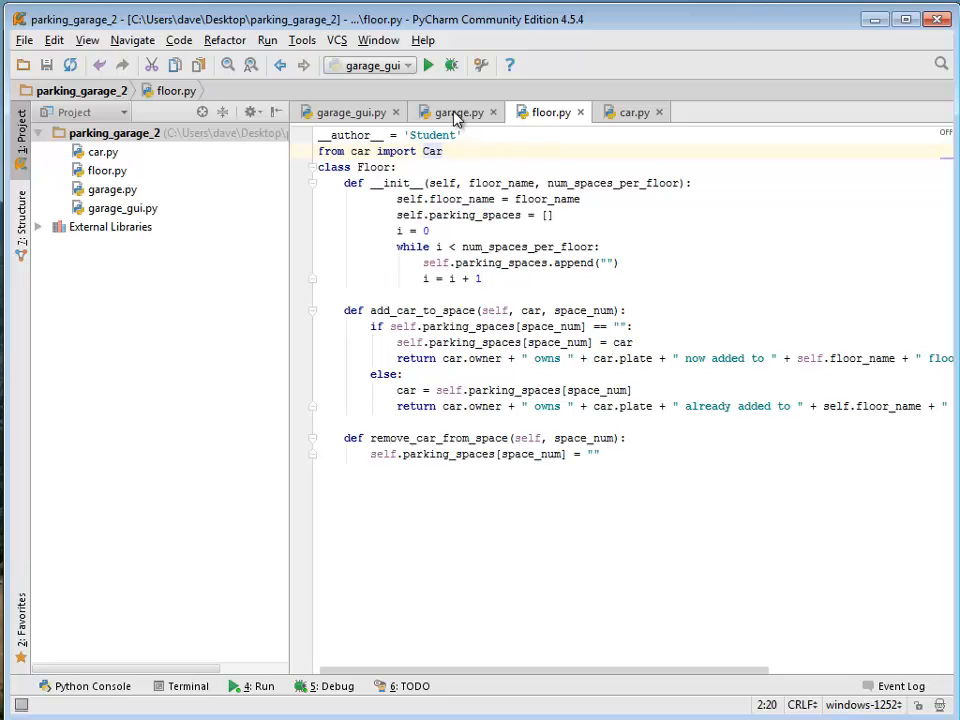
Step: Return to garage.py and scroll through the Garage class's init_garage, add_car and remove_car methods
click(455, 111)
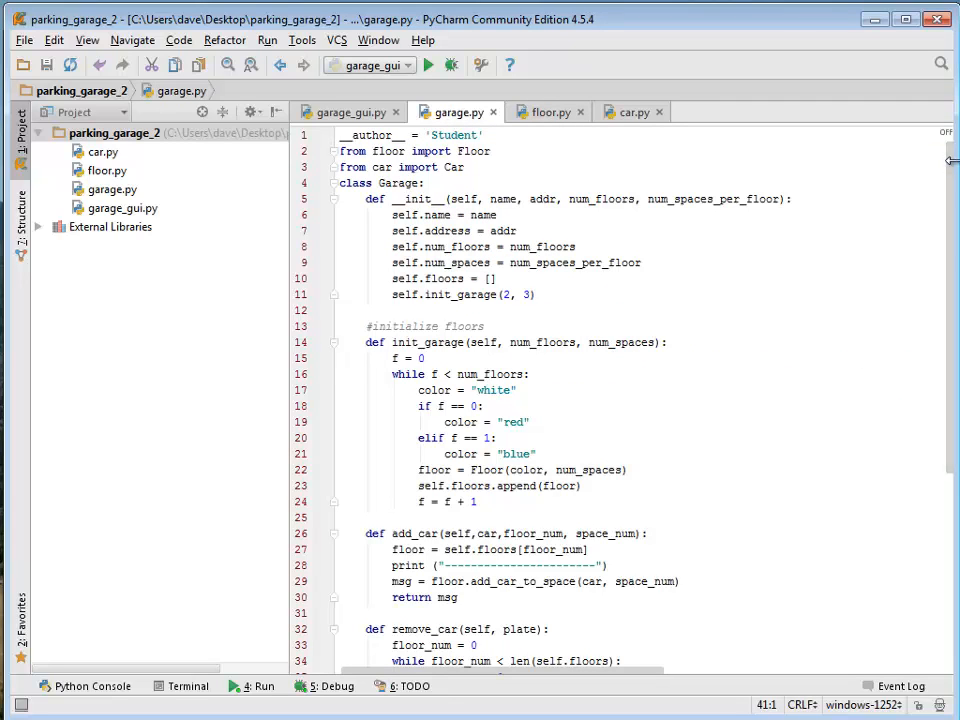
mouse_move(955, 160)
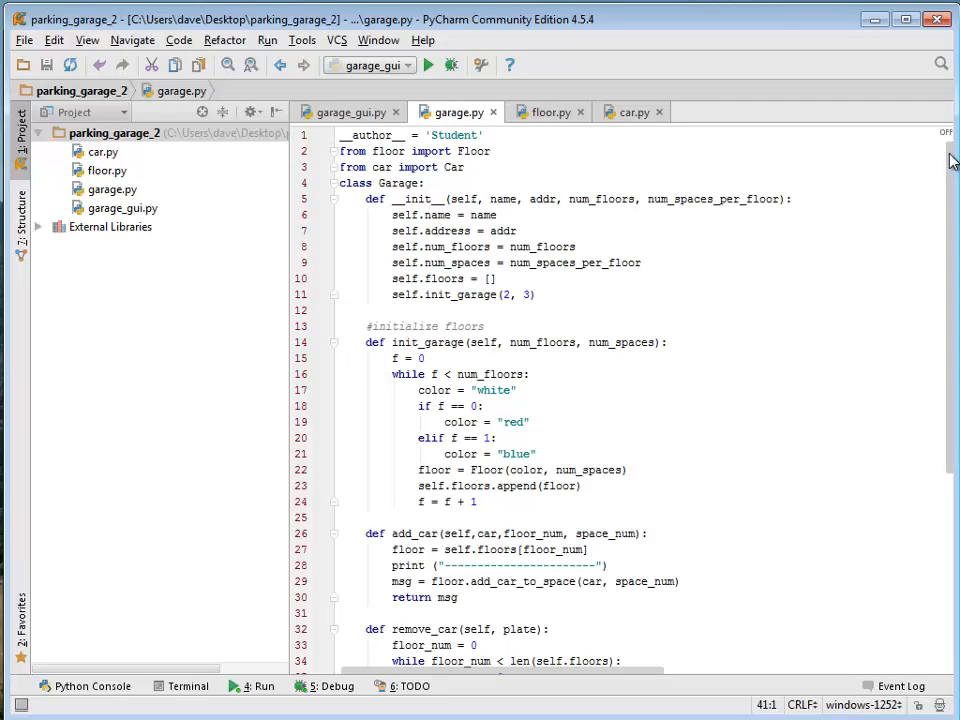
scroll(down, 3)
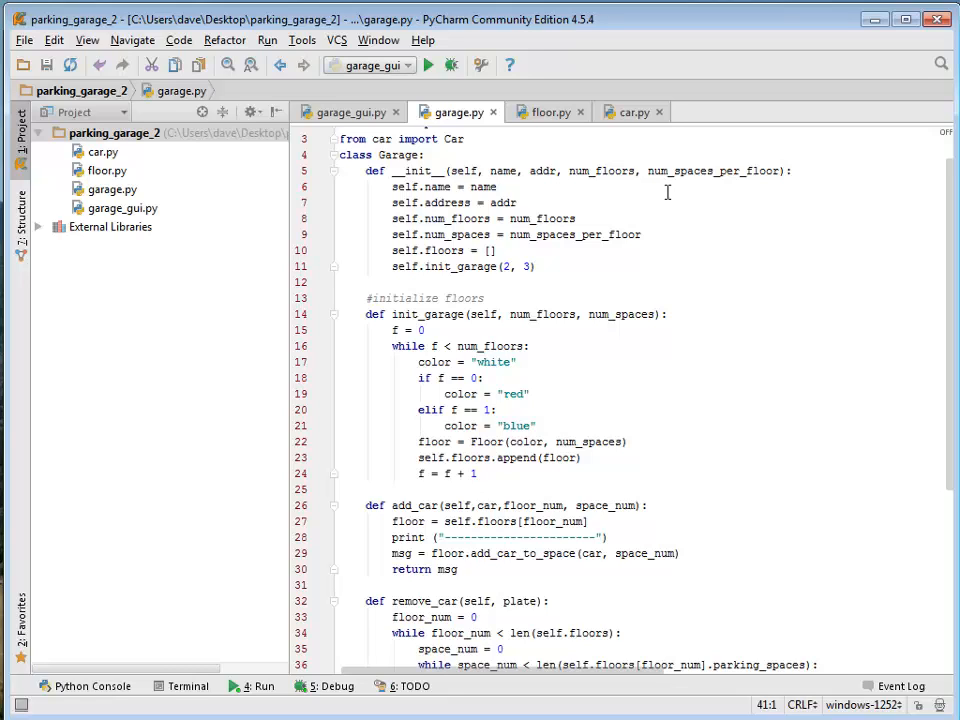
mouse_move(363, 202)
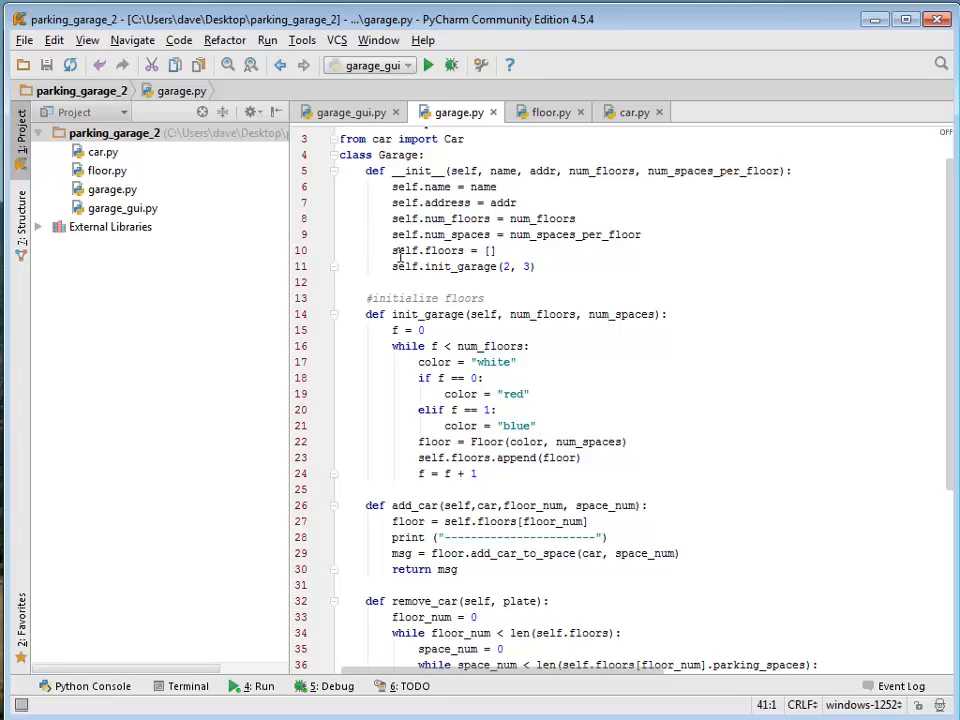
mouse_move(362, 249)
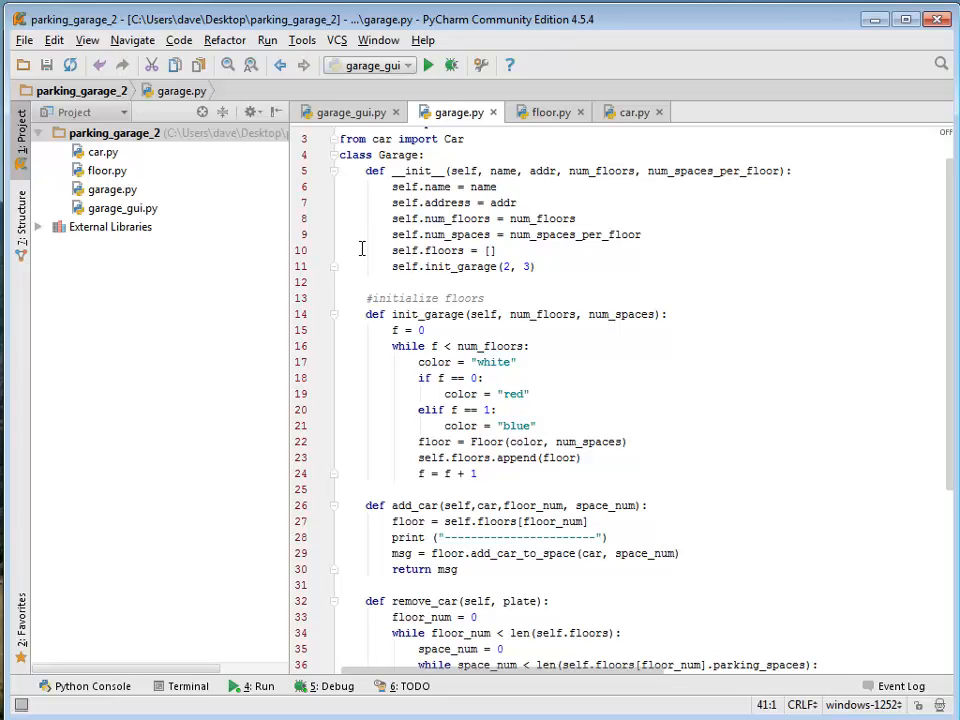
mouse_move(596, 255)
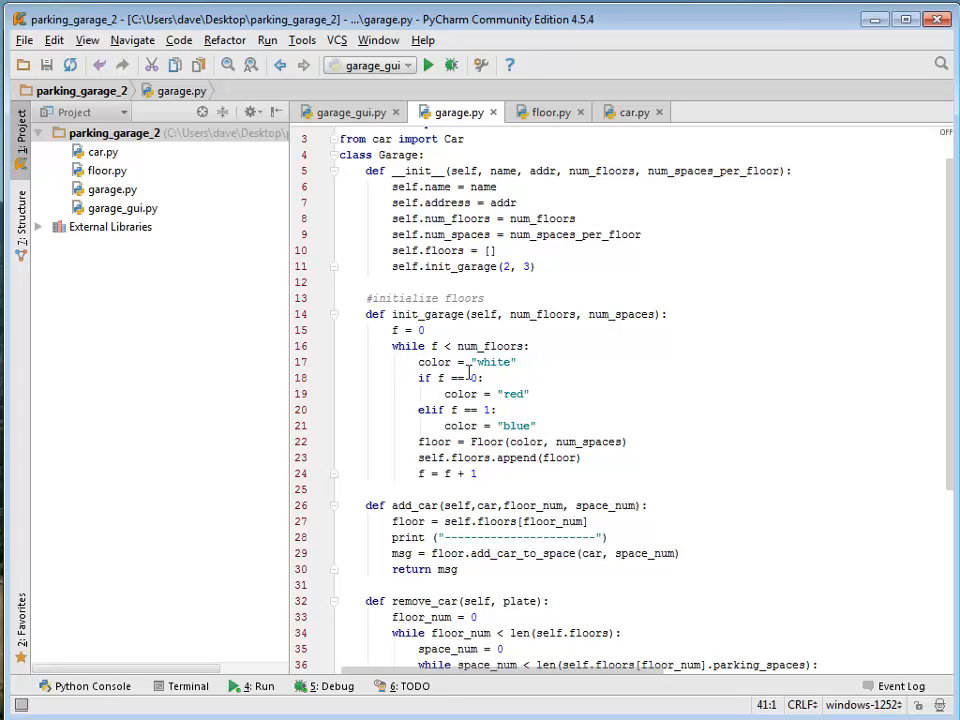
mouse_move(576, 387)
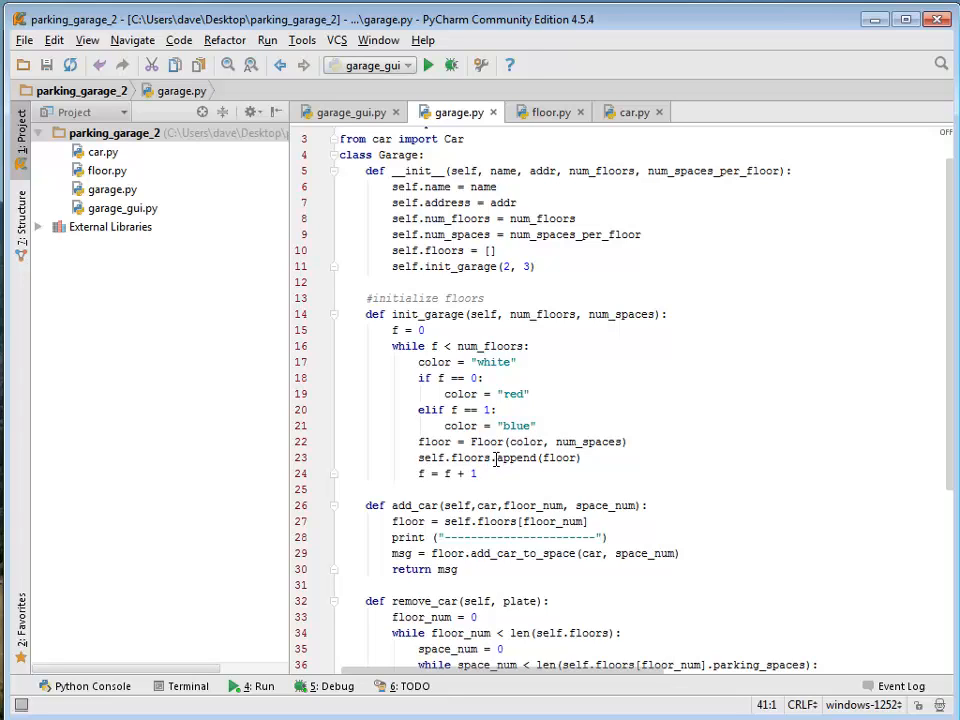
mouse_move(480, 285)
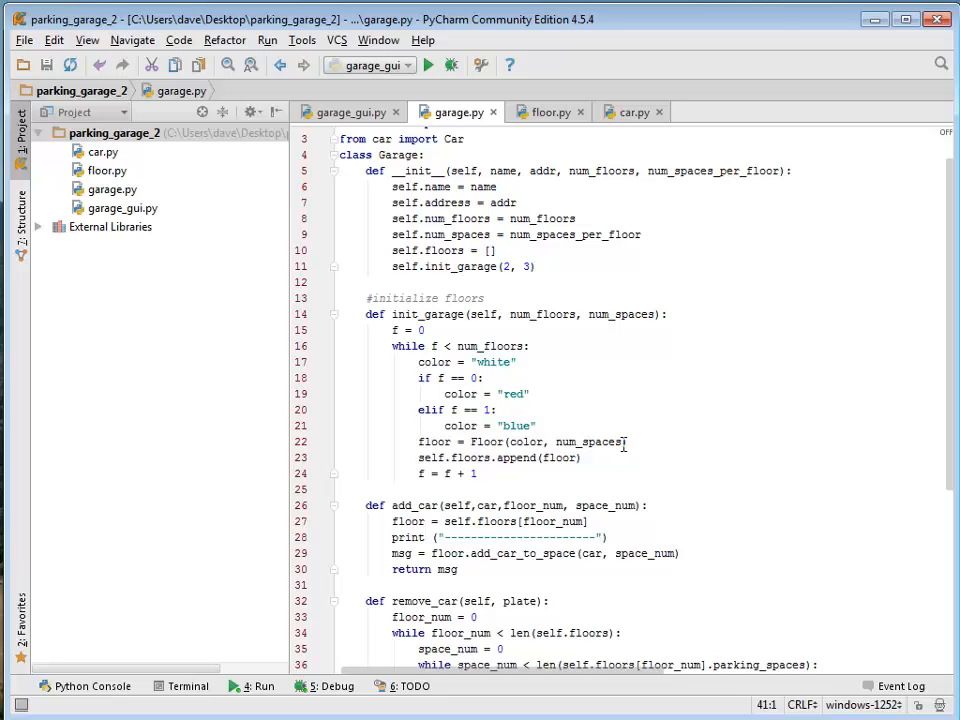
mouse_move(560, 112)
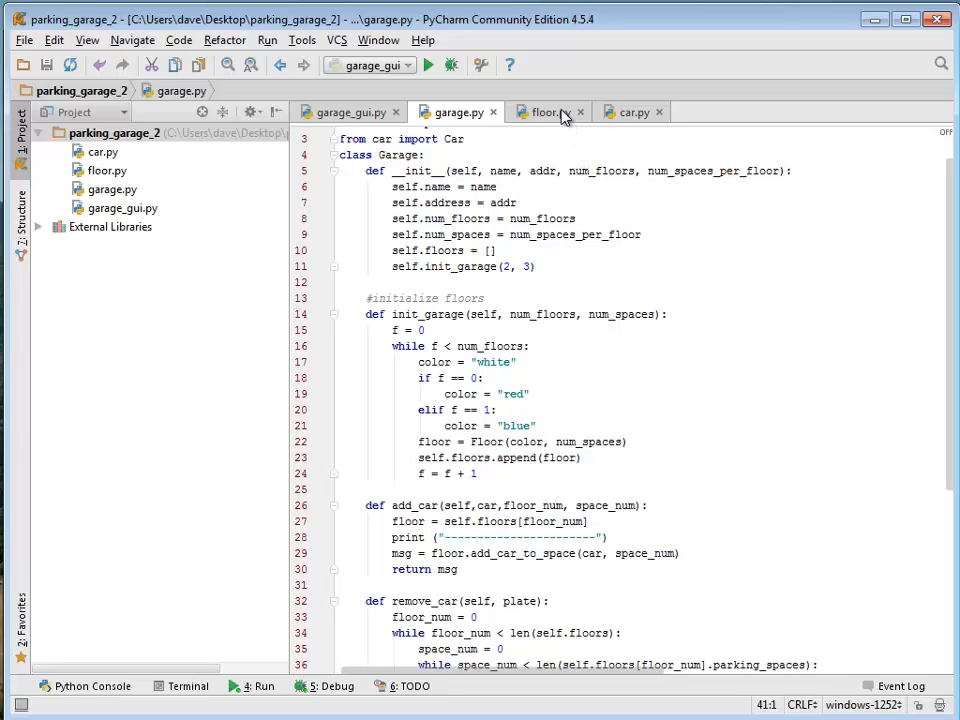
Step: Compare the Floor class with Garage, scrolling through Garage's remove_car method
click(544, 111)
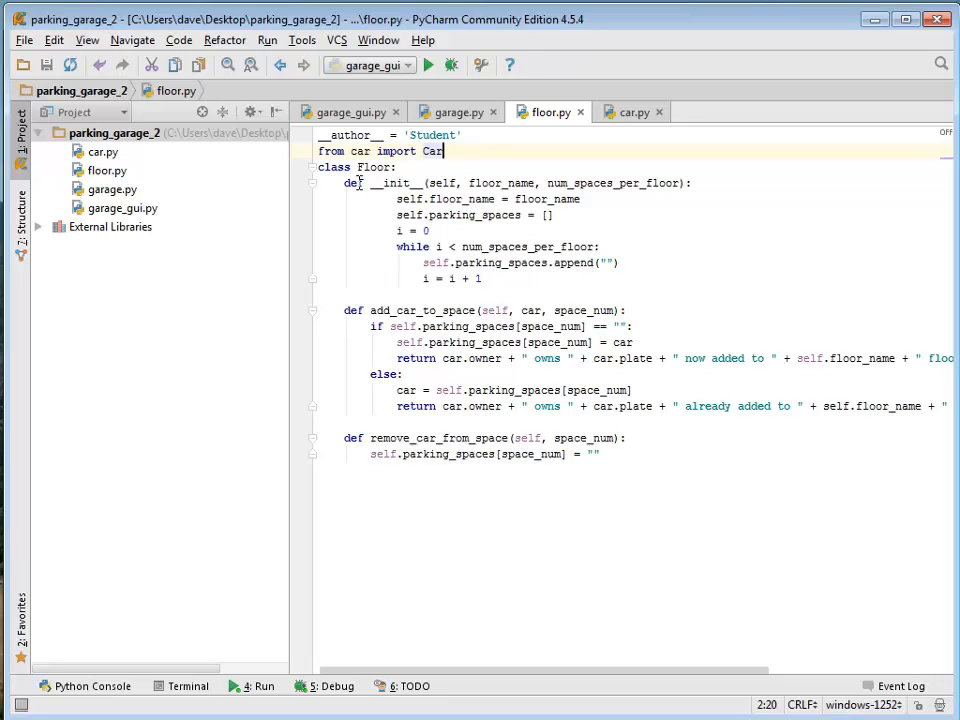
click(457, 111)
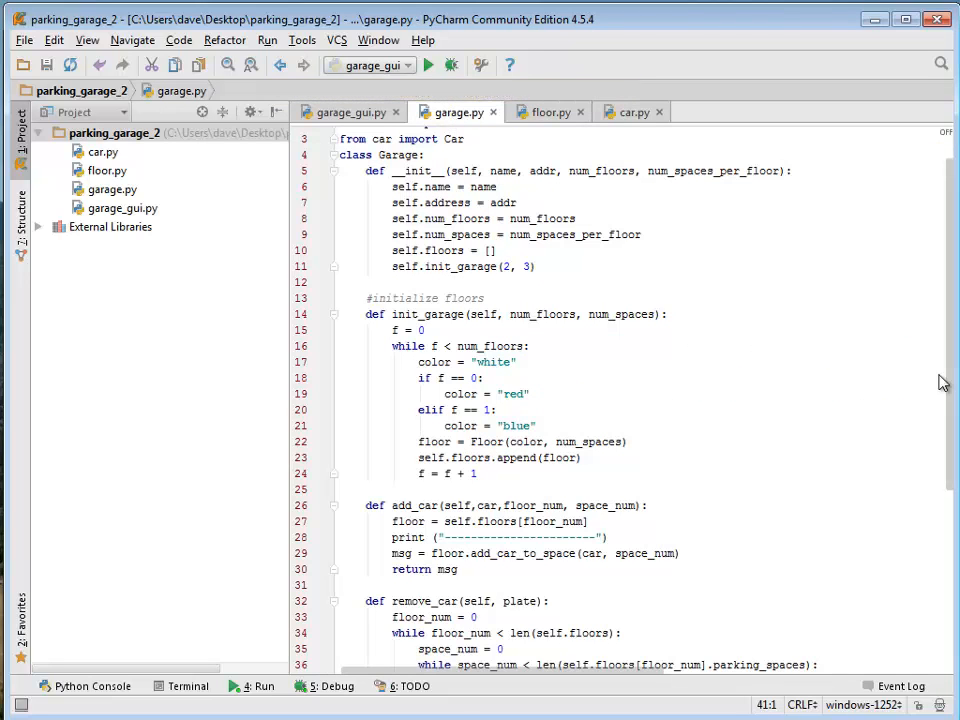
scroll(down, 3)
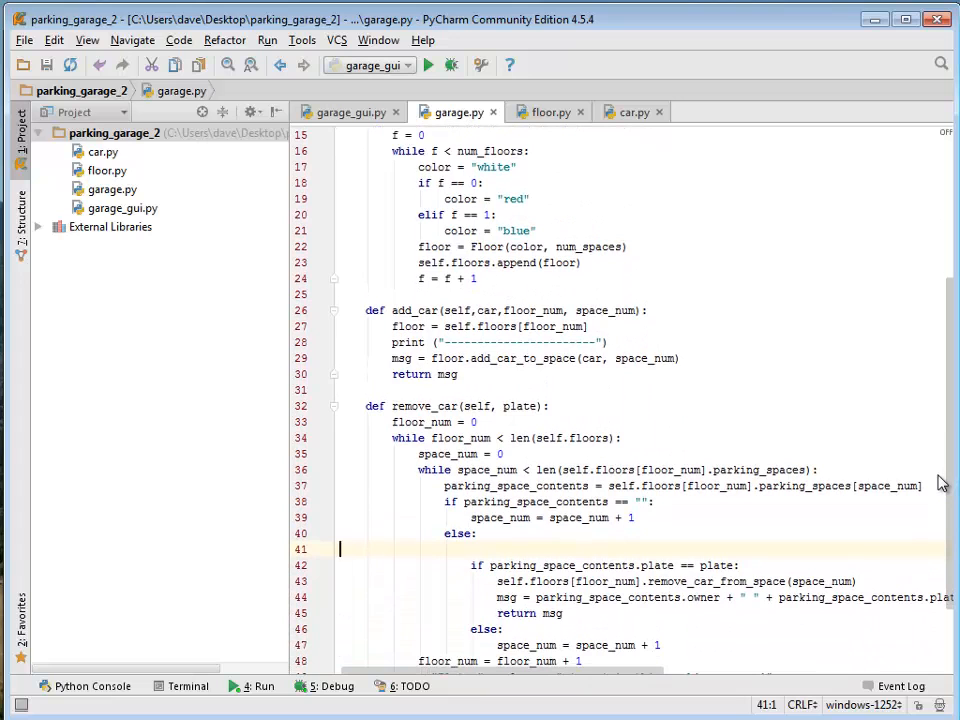
scroll(down, 3)
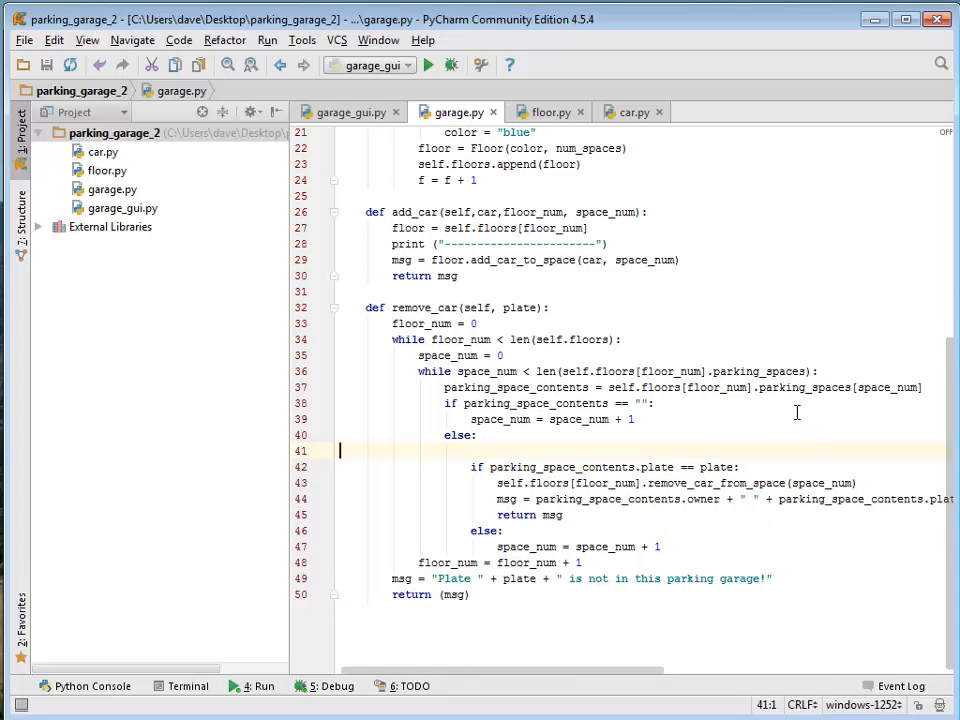
mouse_move(552, 195)
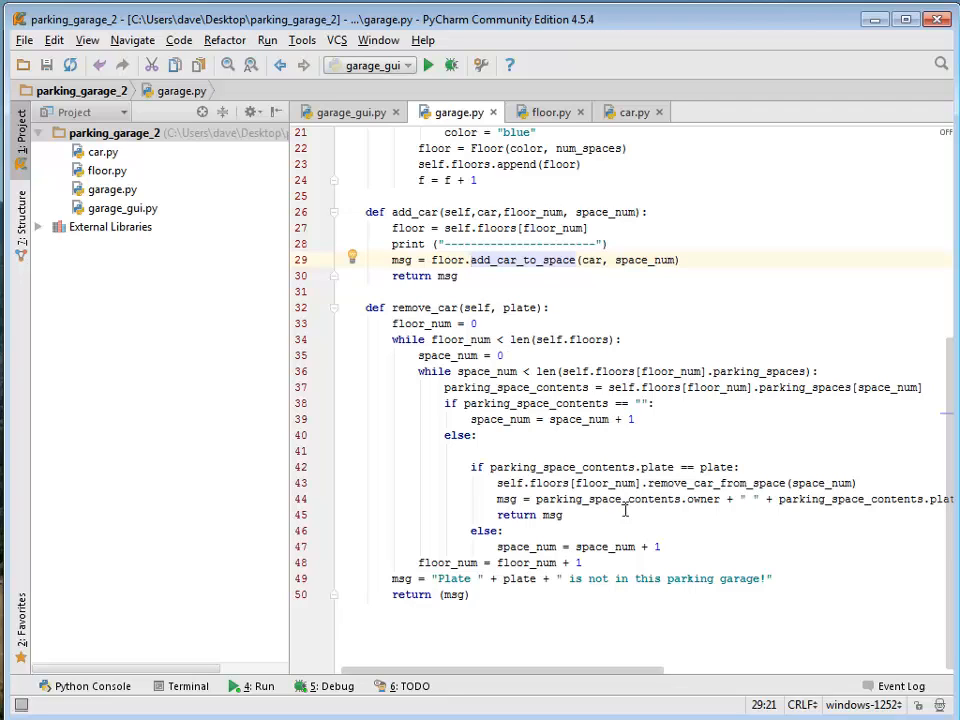
mouse_move(315, 309)
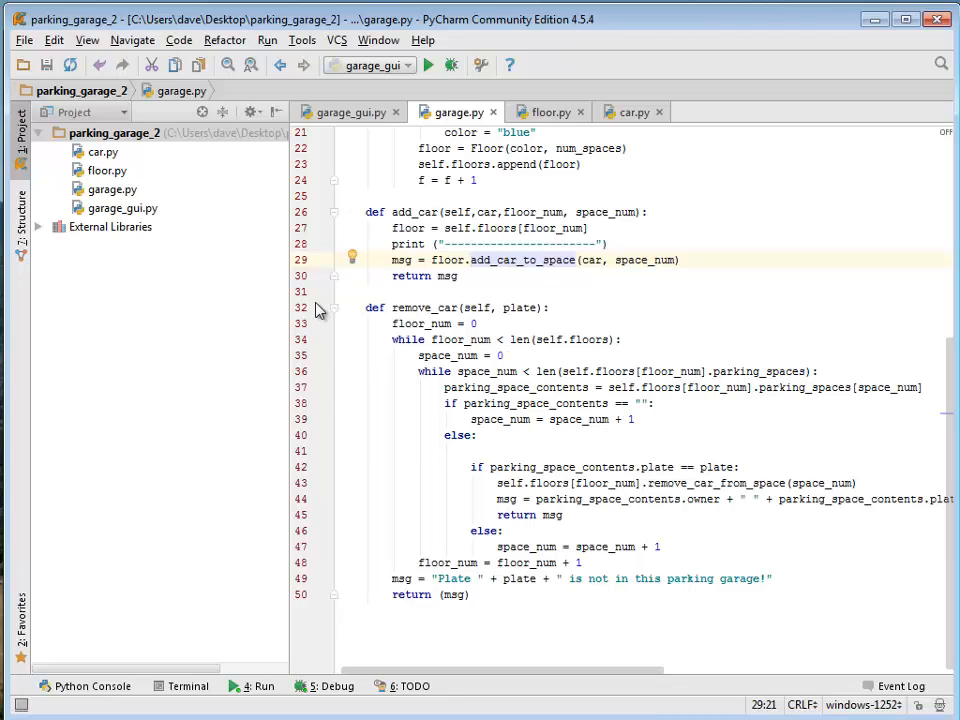
mouse_move(406, 316)
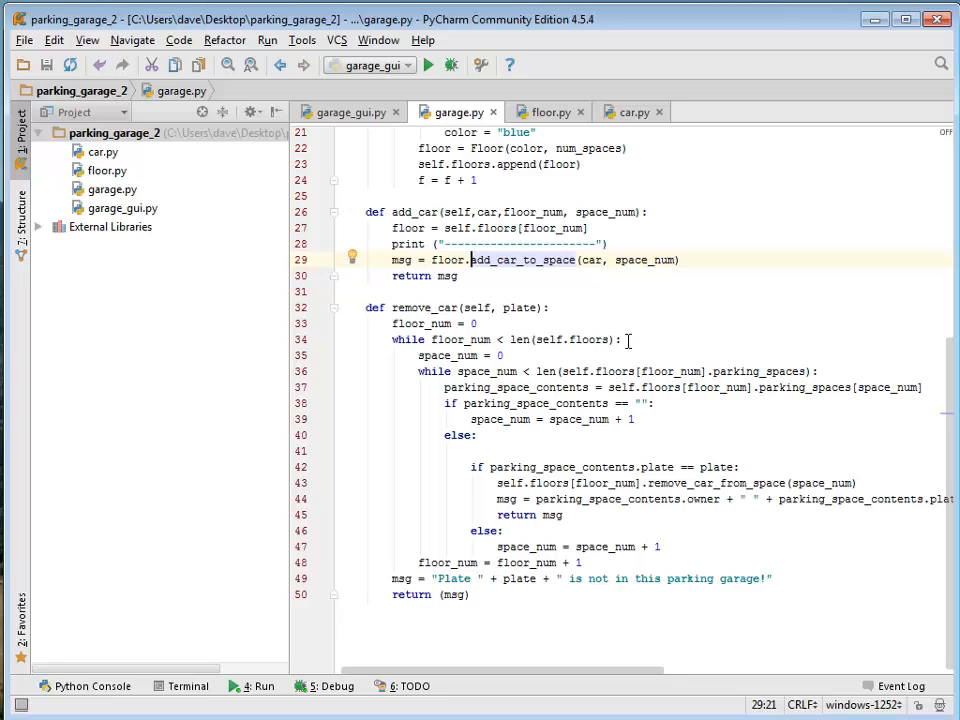
Step: Recheck Floor against Garage, then show garage_gui.py's main menu loop
click(545, 111)
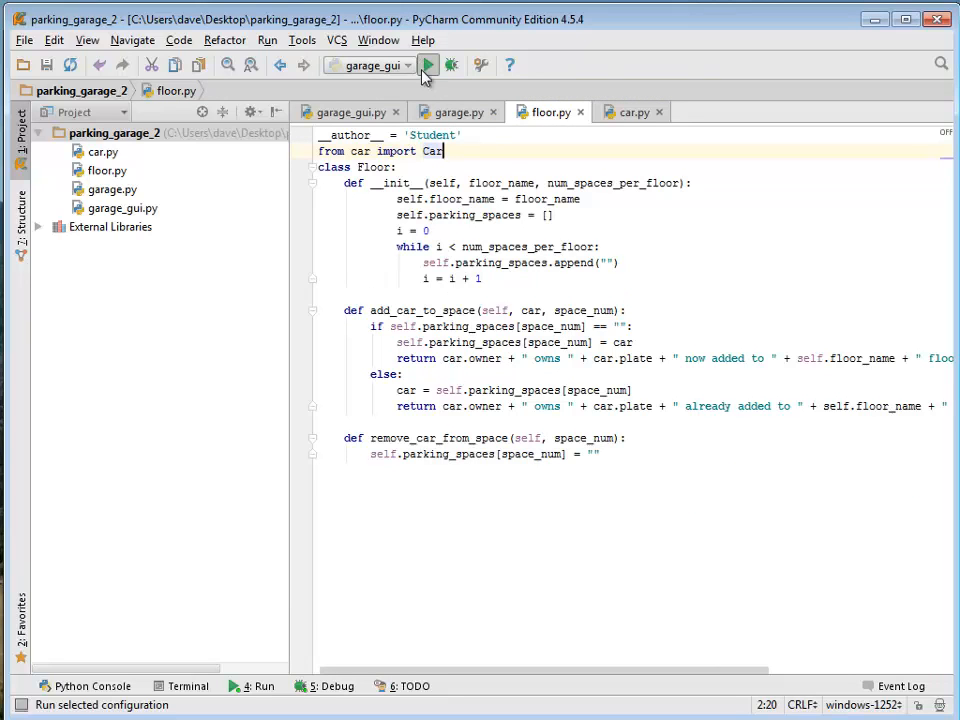
click(450, 112)
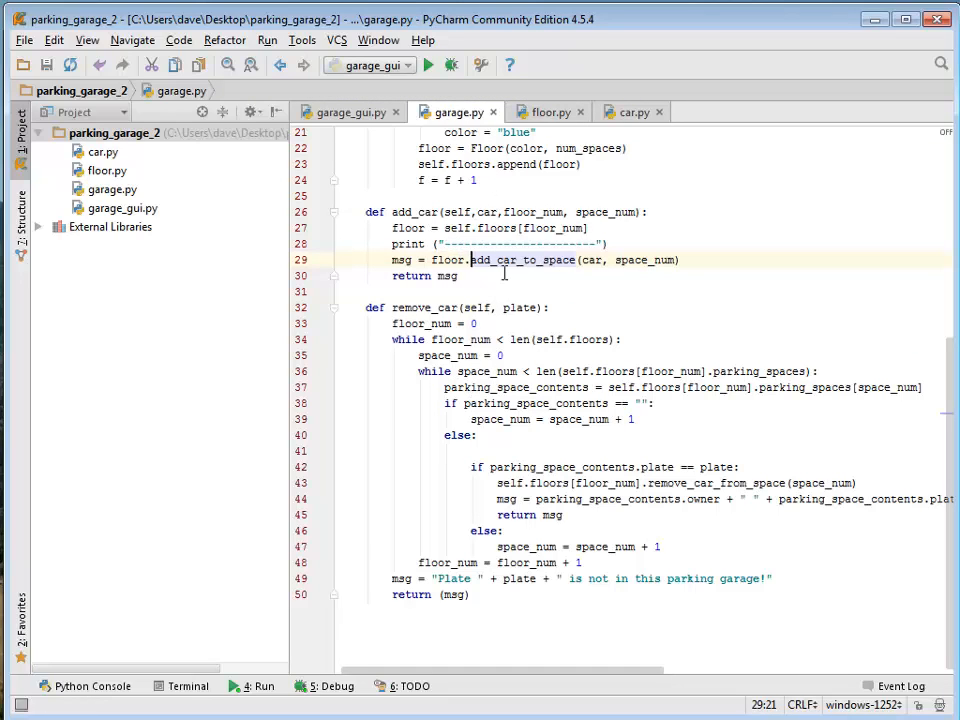
mouse_move(510, 467)
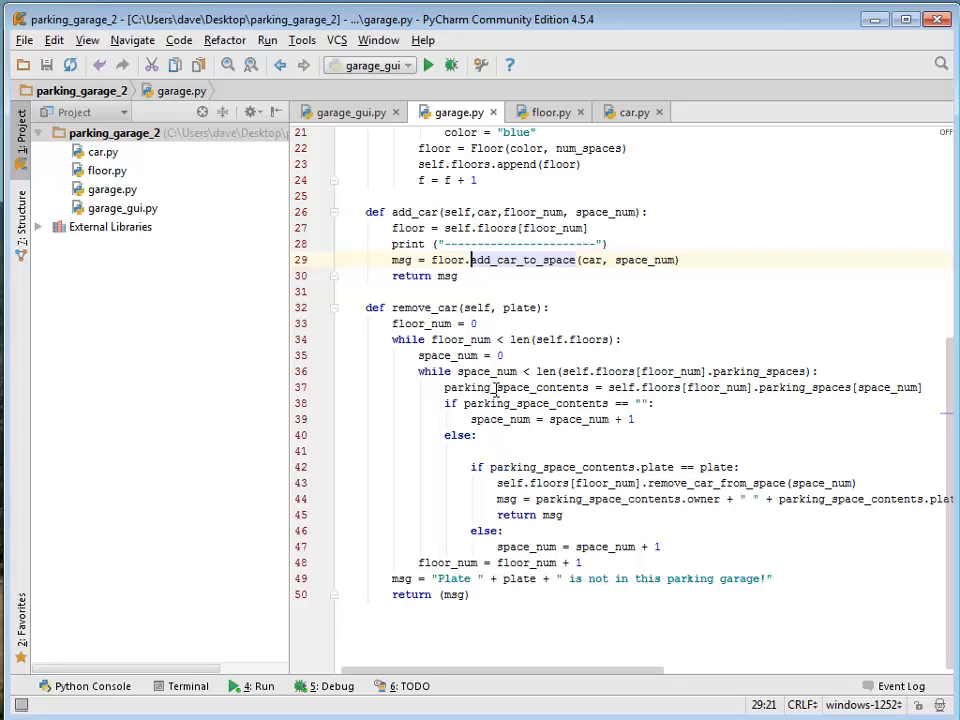
click(345, 111)
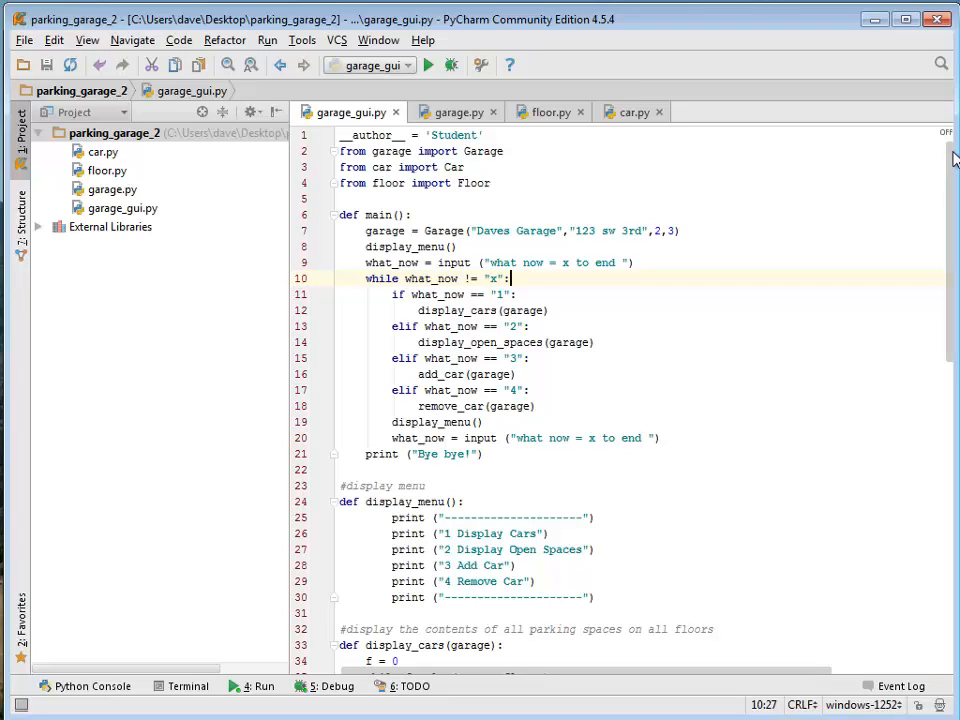
Step: Scroll garage_gui.py down to add_car, remove_car and the closing main() call
scroll(down, 3)
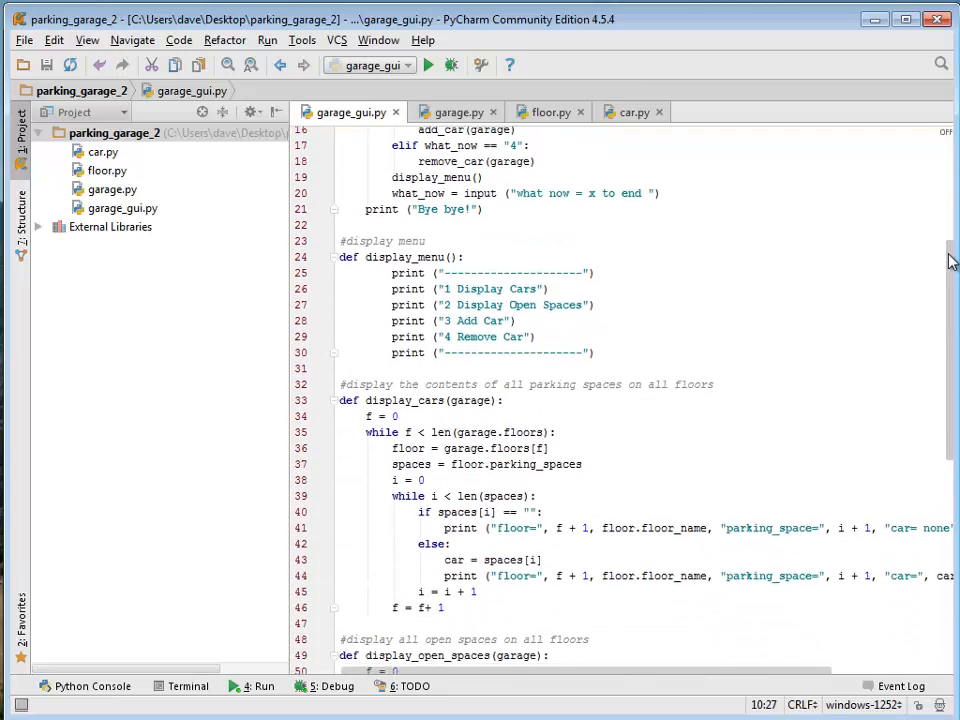
scroll(down, 3)
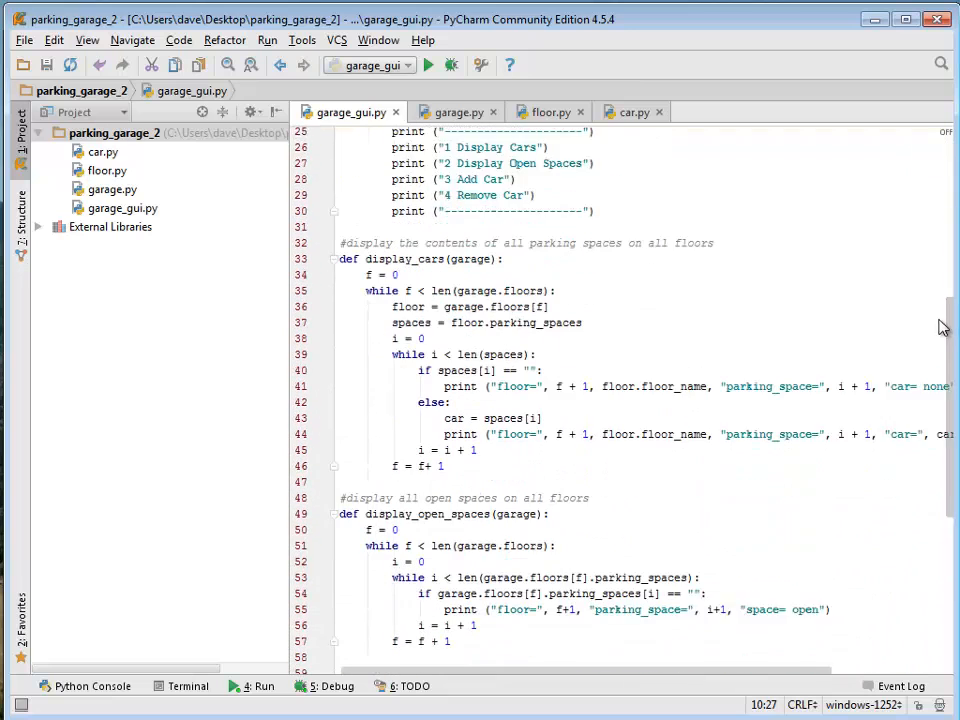
scroll(down, 3)
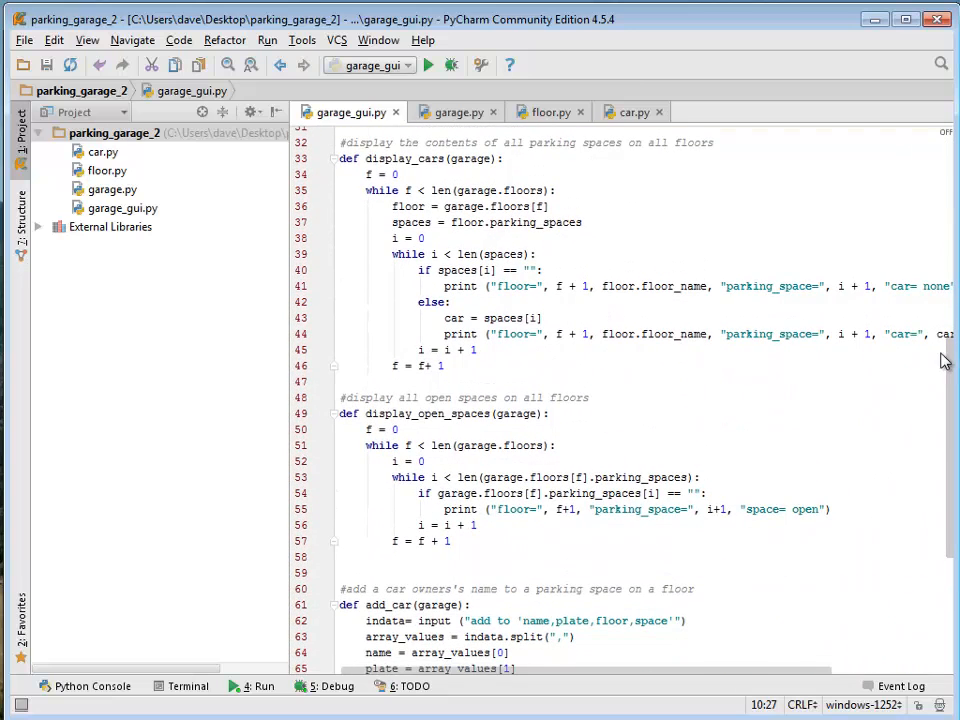
scroll(down, 3)
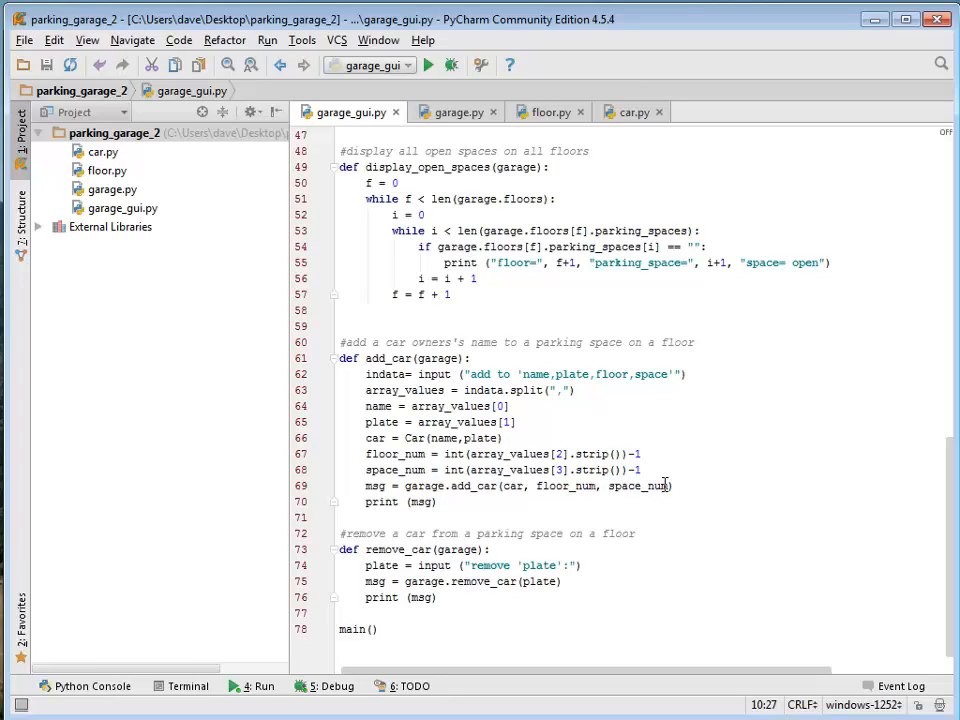
mouse_move(650, 486)
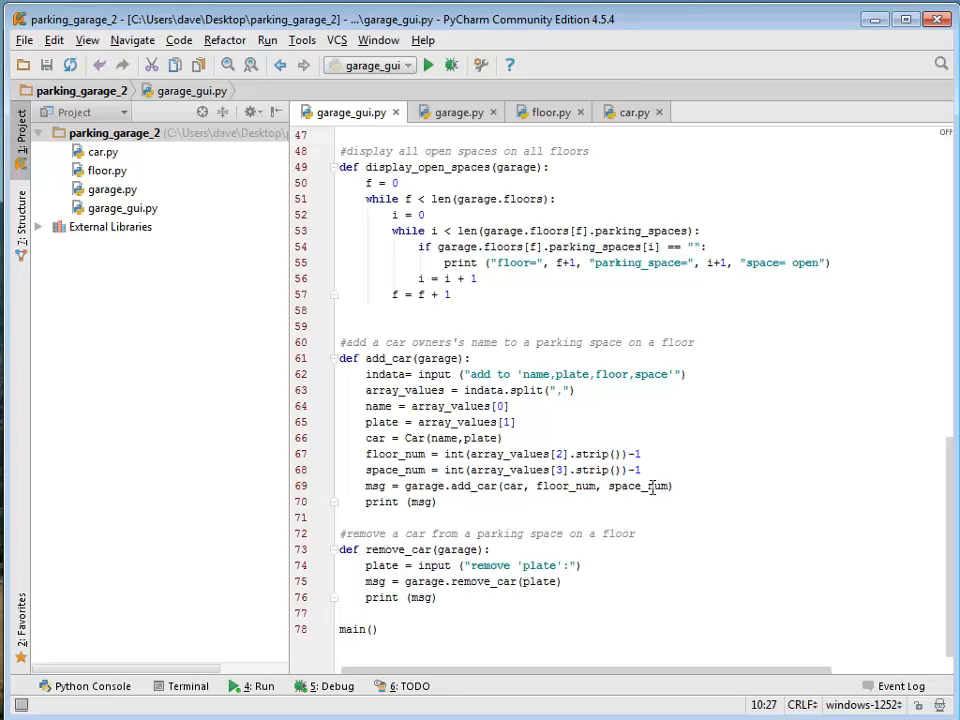
mouse_move(508, 486)
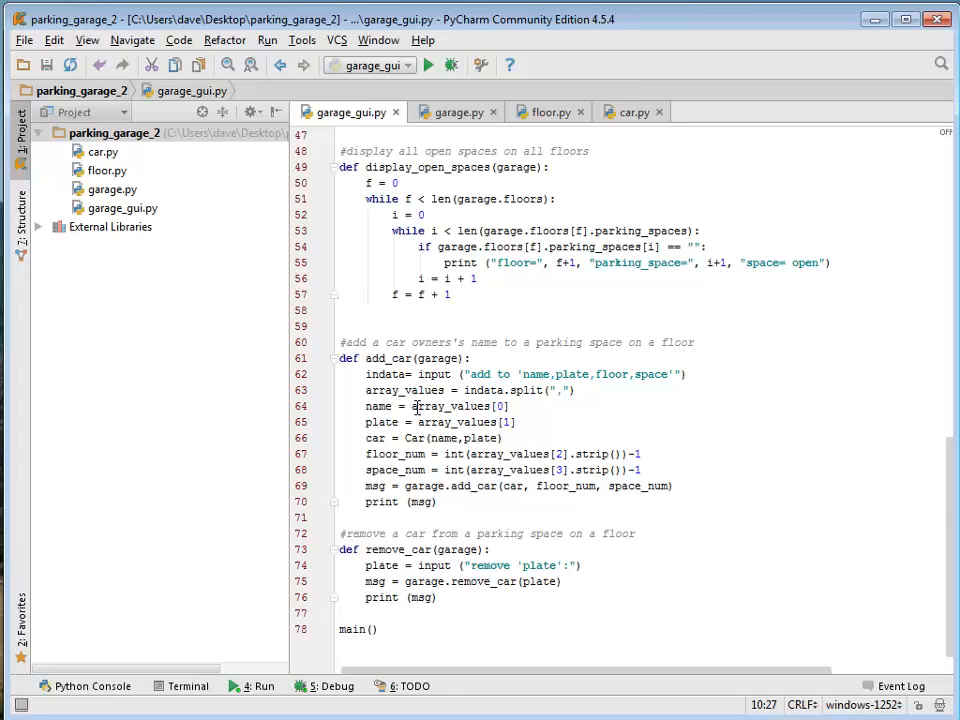
mouse_move(502, 486)
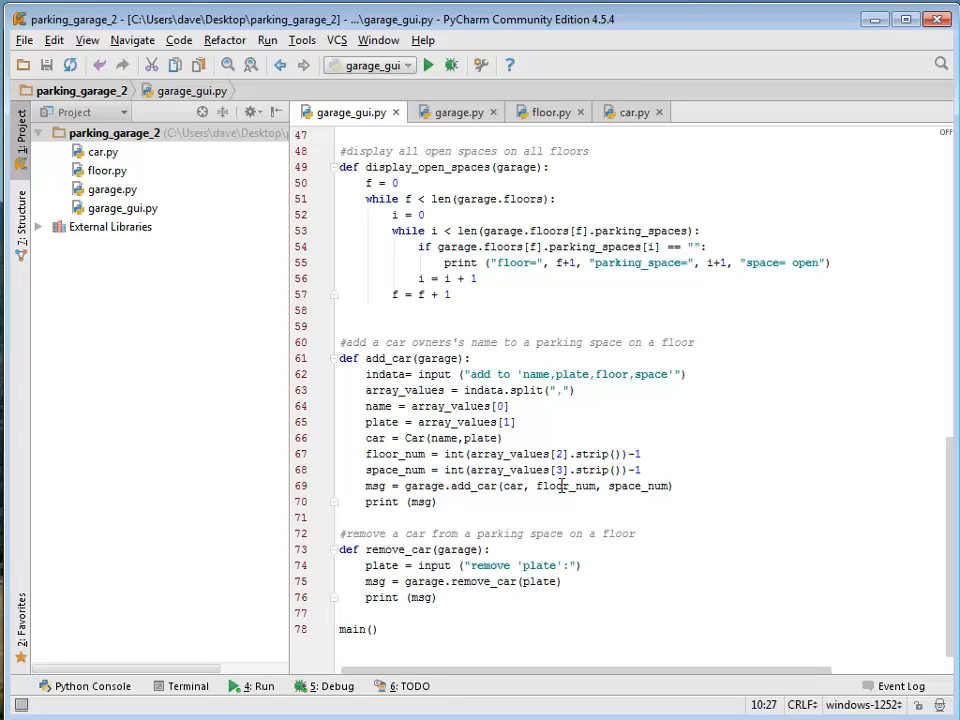
mouse_move(612, 486)
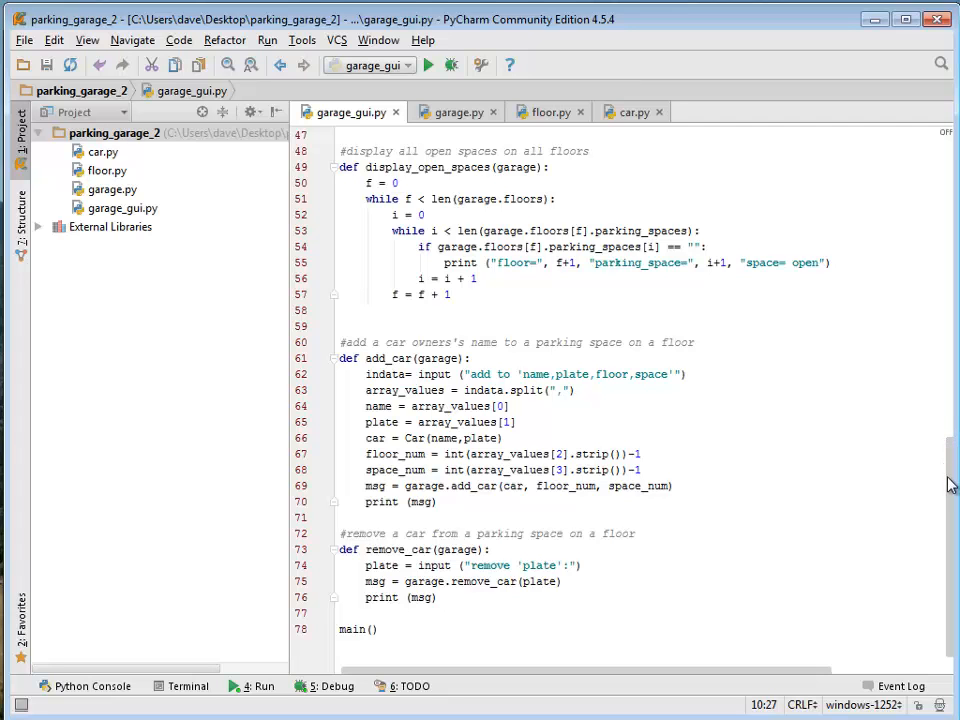
Step: Scroll garage_gui.py back up to display_cars and display_open_spaces
scroll(up, 3)
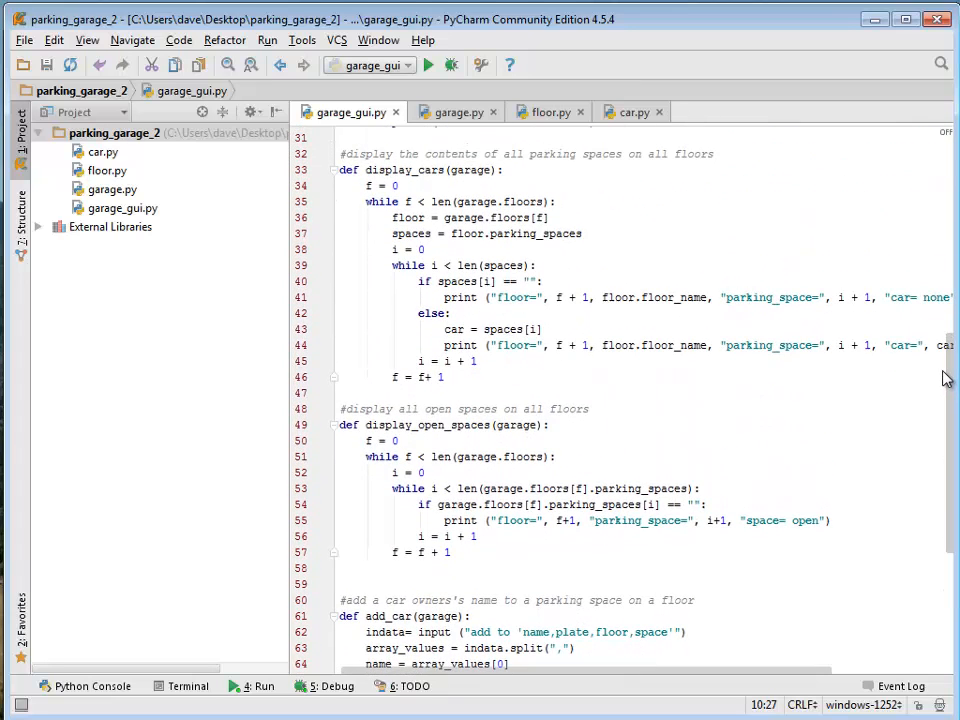
mouse_move(951, 420)
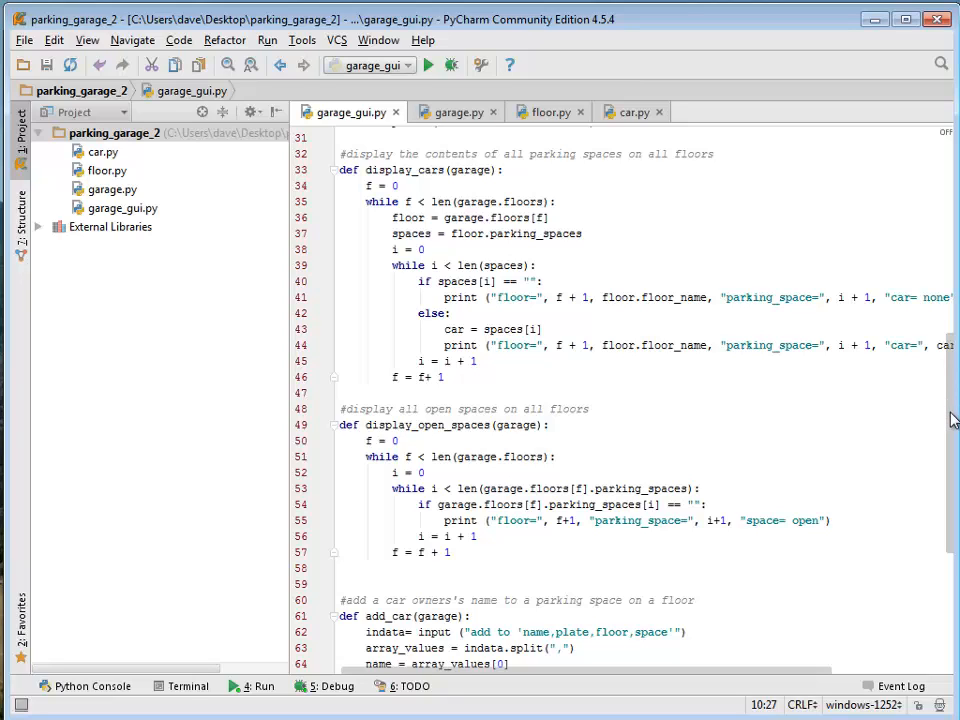
mouse_move(951, 358)
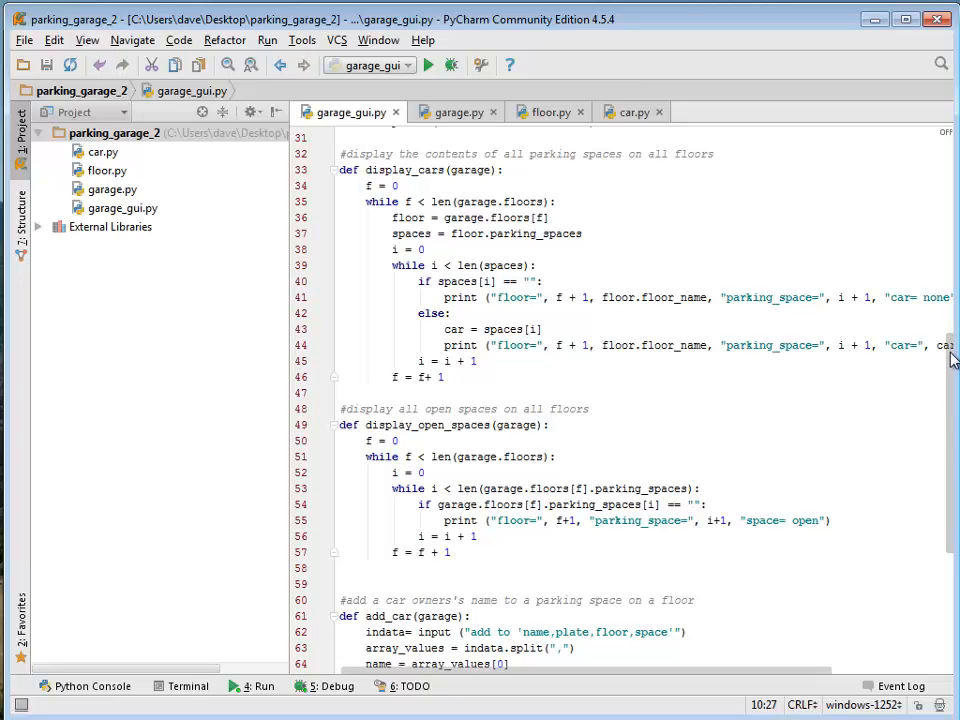